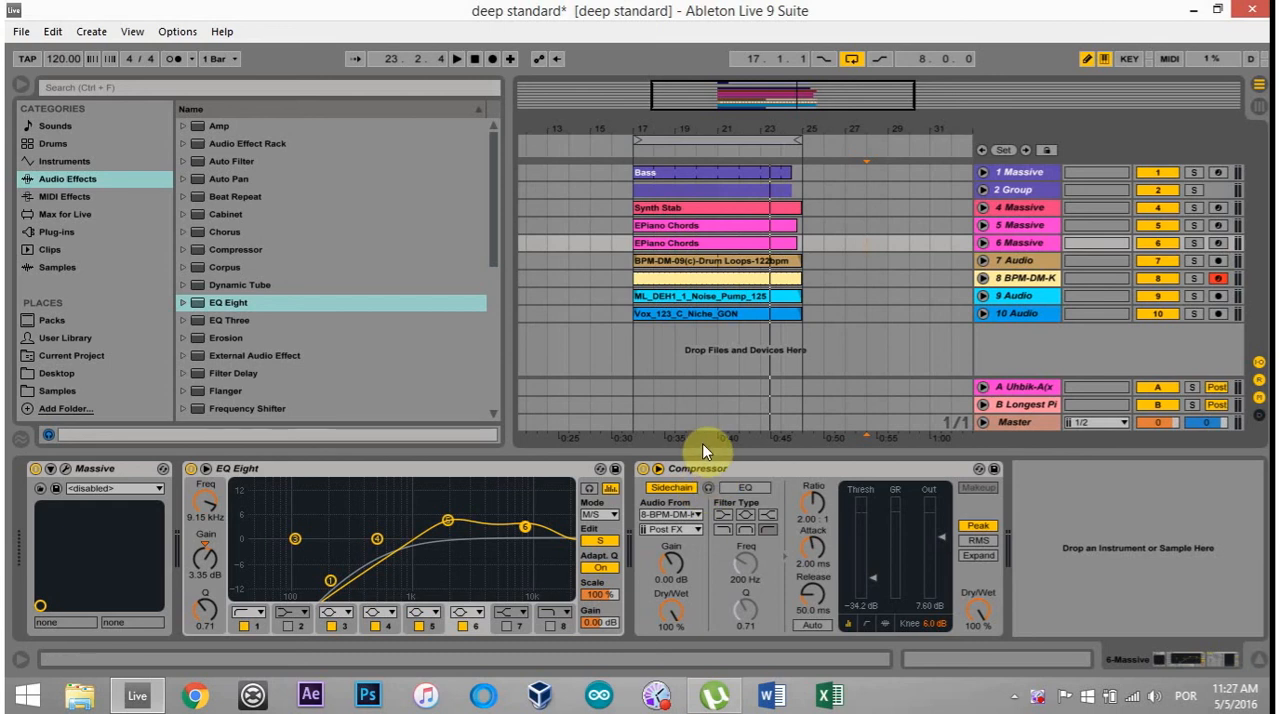
{"action": "mouse_move", "coordinate": [704, 444]}
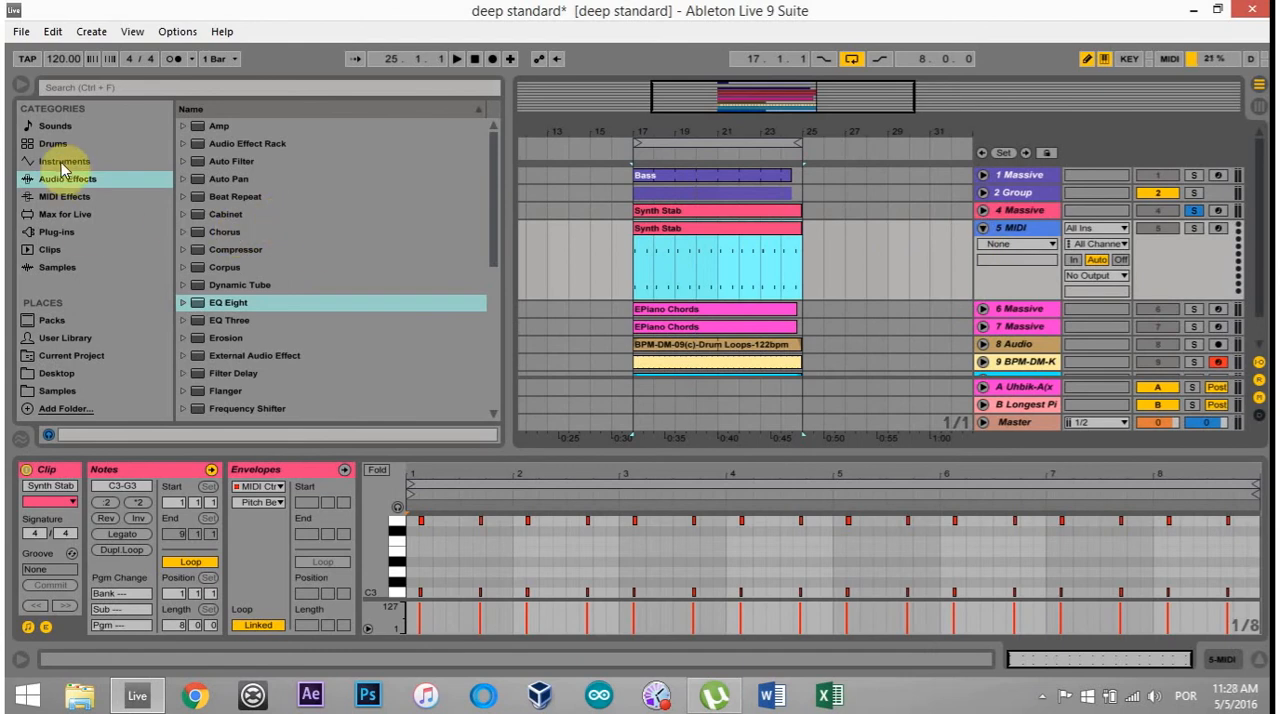
Step: Load Massive onto the new MIDI track holding the Synth Stab clip
{"action": "double_click", "coordinate": [1018, 228]}
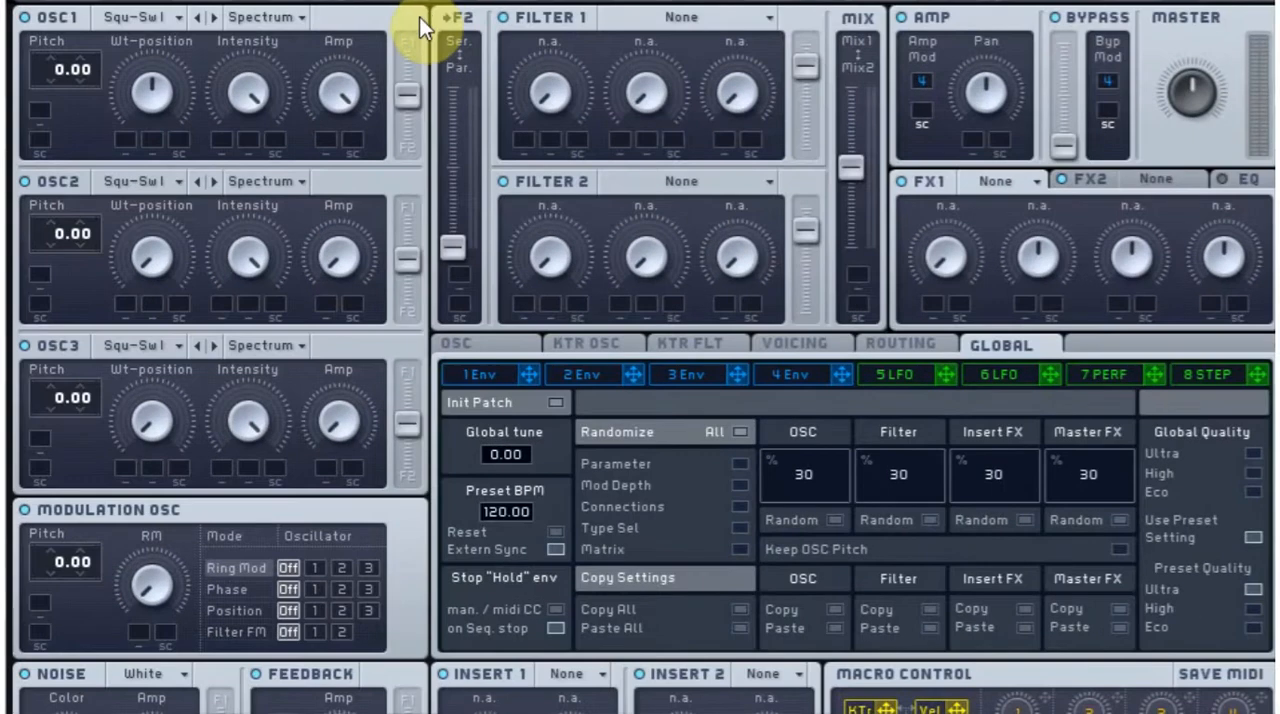
{"action": "mouse_move", "coordinate": [258, 140]}
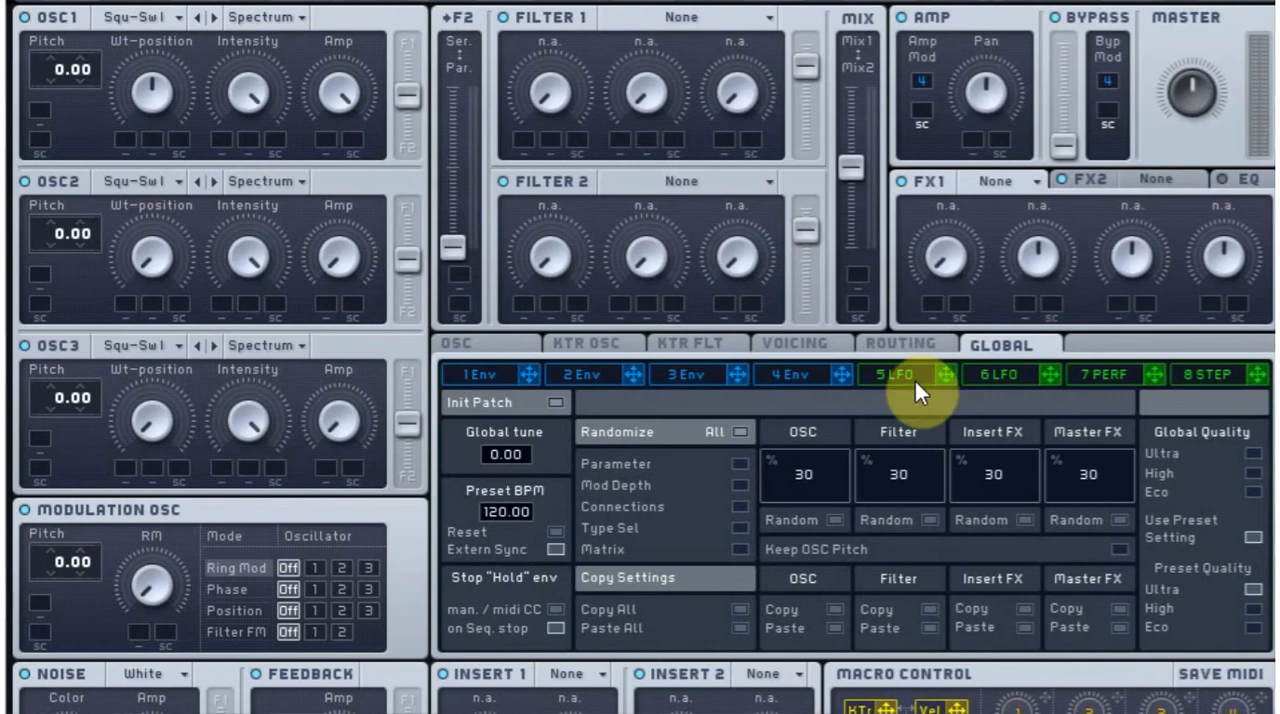
Step: Route LFO 5 to the oscillators' pitch modulation slots at 24.00
{"action": "left_click", "coordinate": [896, 374]}
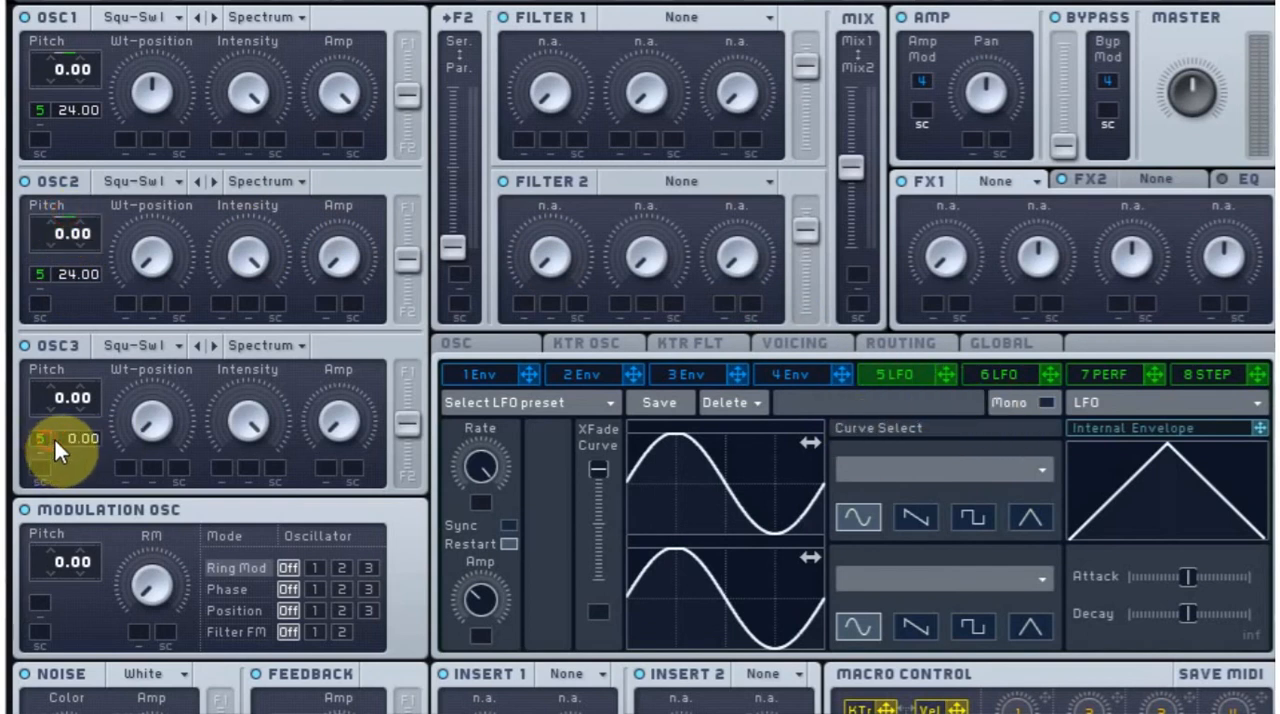
{"action": "left_click_drag", "start_coordinate": [60, 438], "coordinate": [60, 398]}
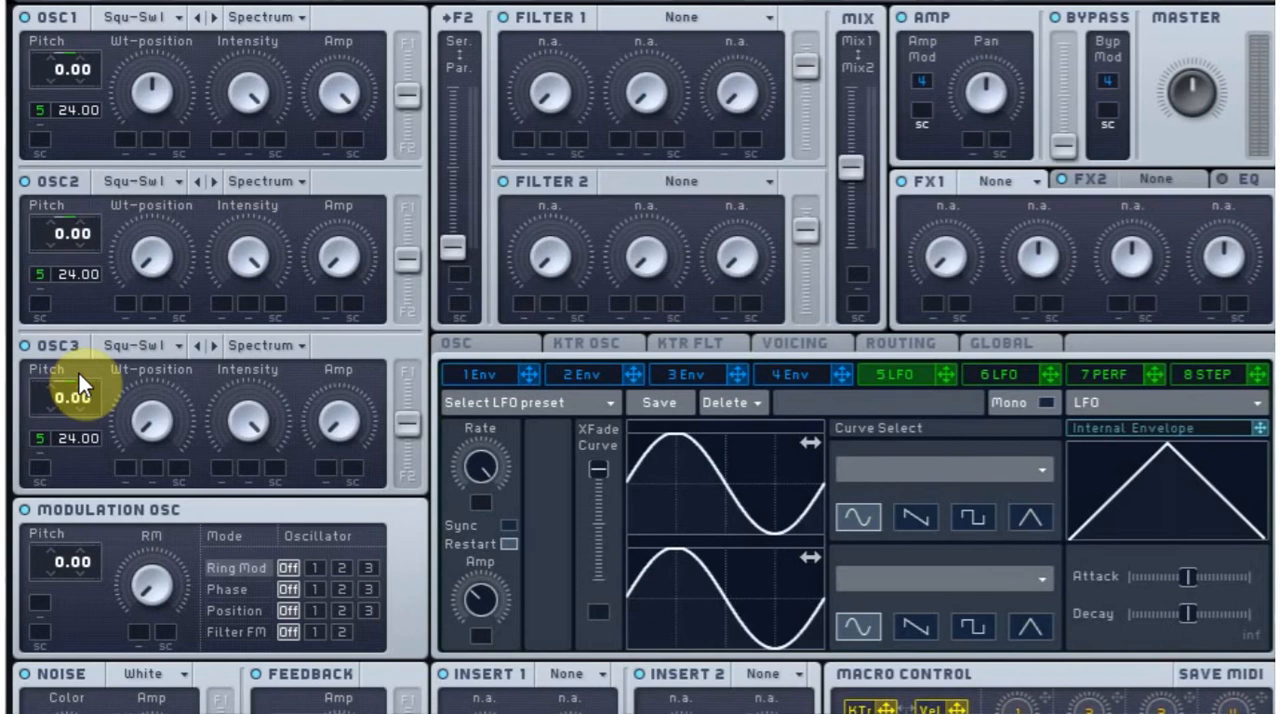
{"action": "mouse_move", "coordinate": [320, 186]}
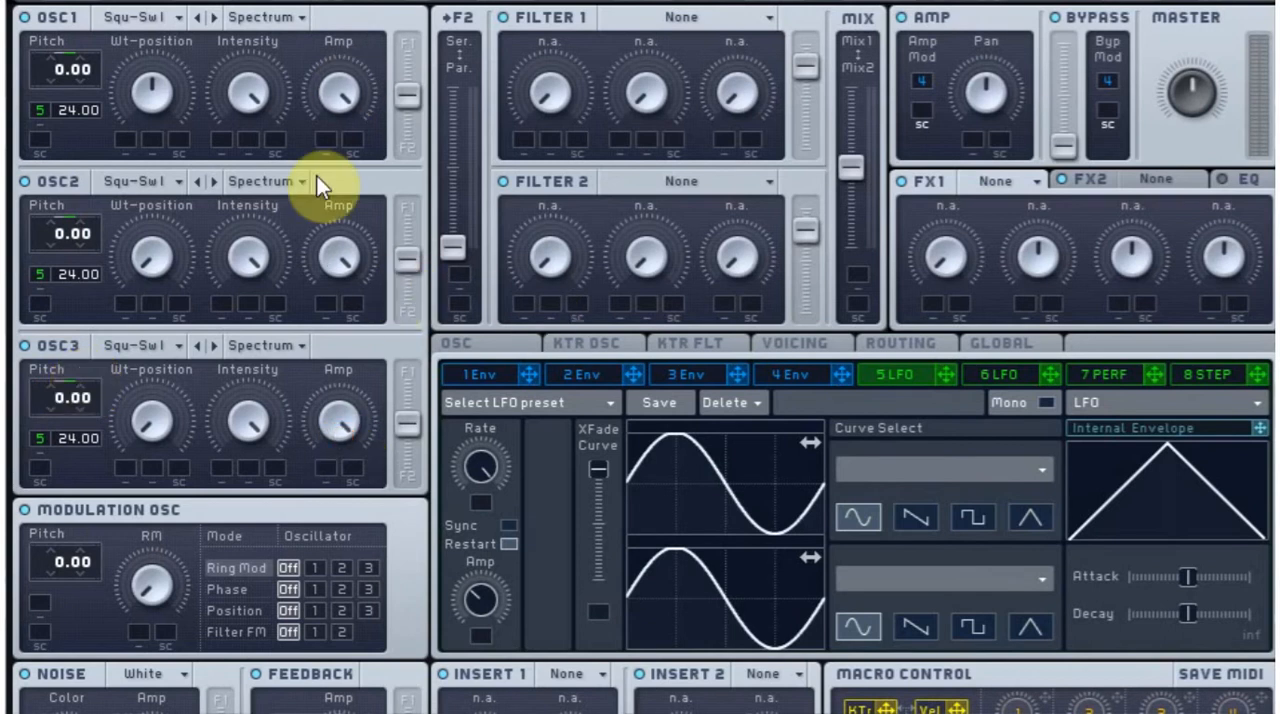
Step: Give oscillator 2 the Roughmath III wavetable at pitch -12
{"action": "left_click", "coordinate": [130, 184]}
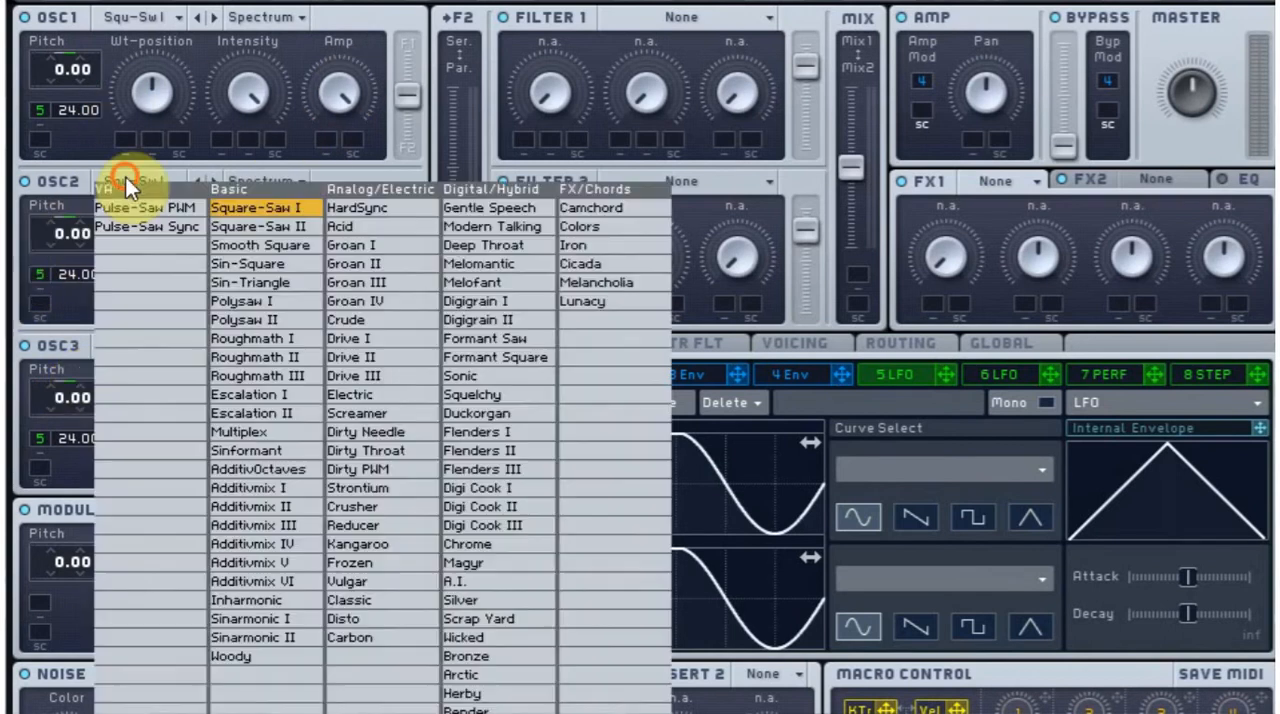
{"action": "mouse_move", "coordinate": [556, 330]}
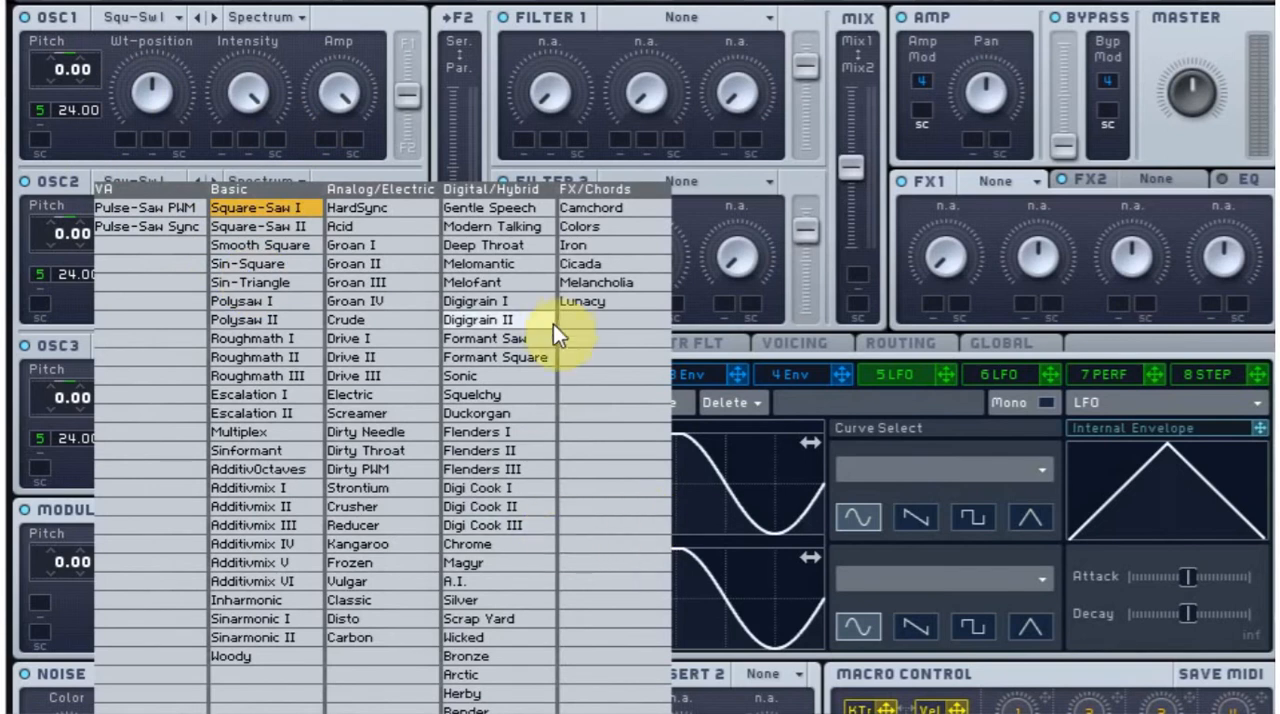
{"action": "mouse_move", "coordinate": [284, 384]}
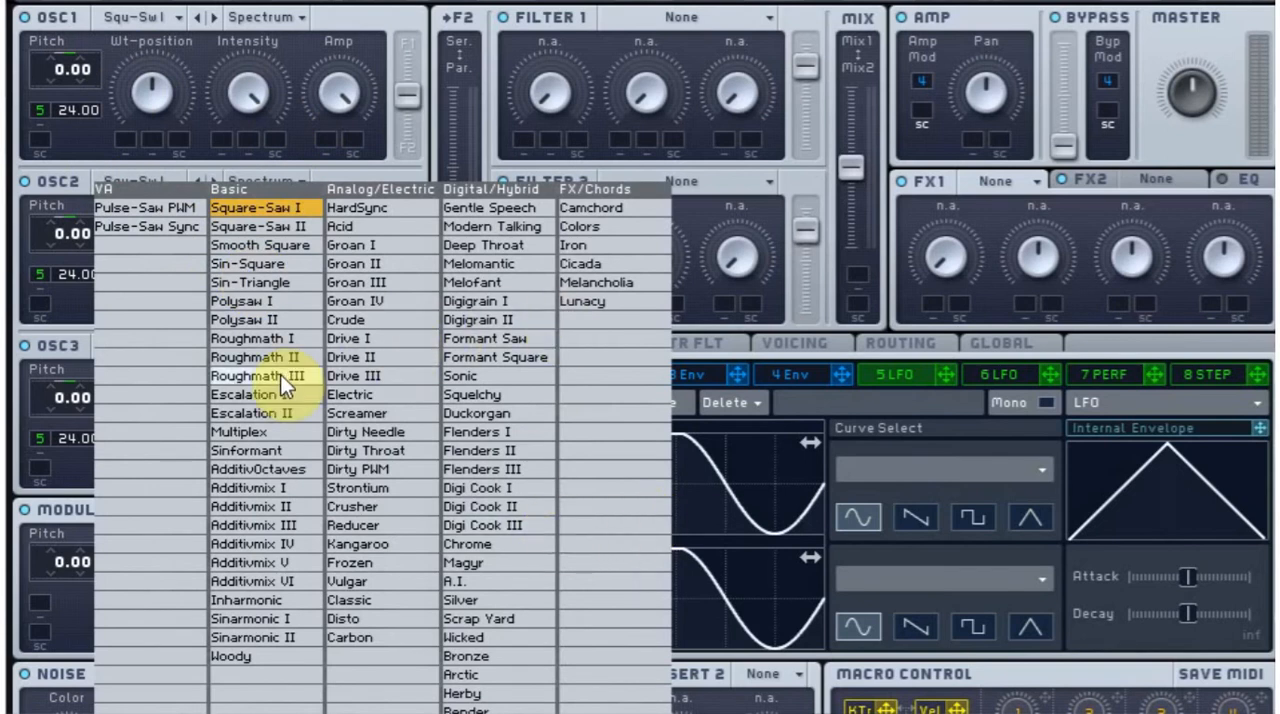
{"action": "left_click", "coordinate": [252, 376]}
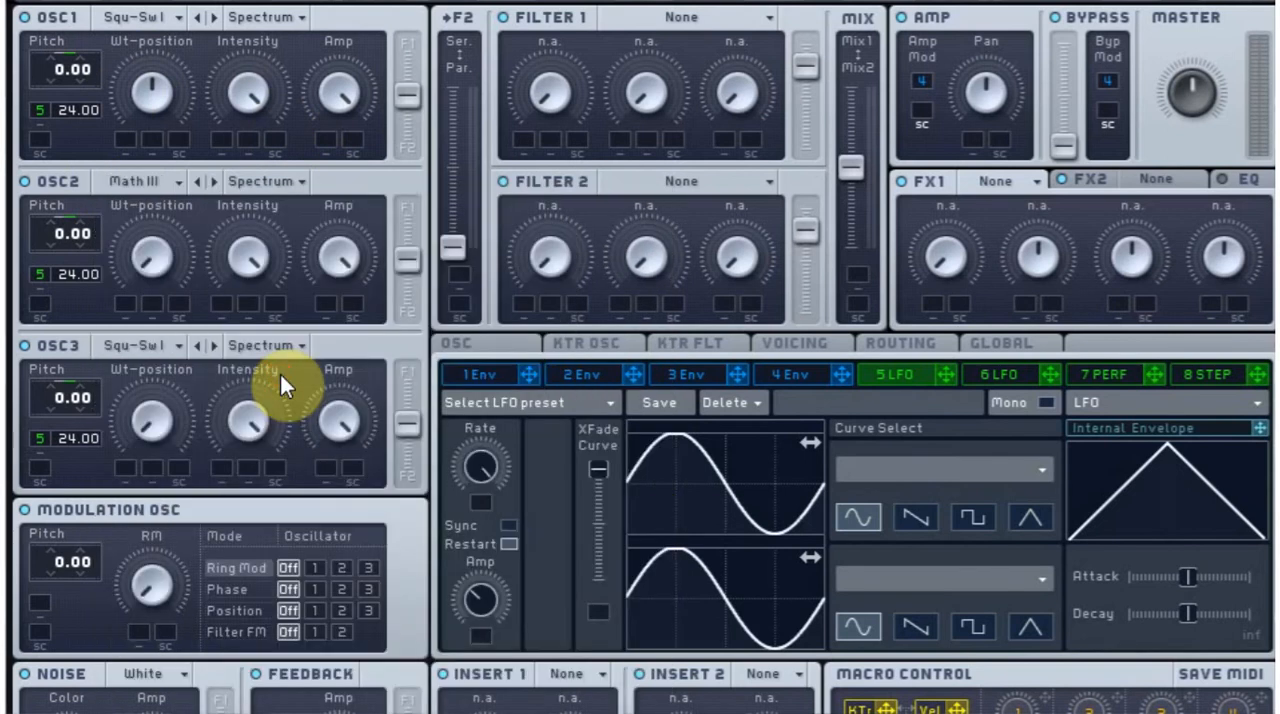
{"action": "mouse_move", "coordinate": [56, 244]}
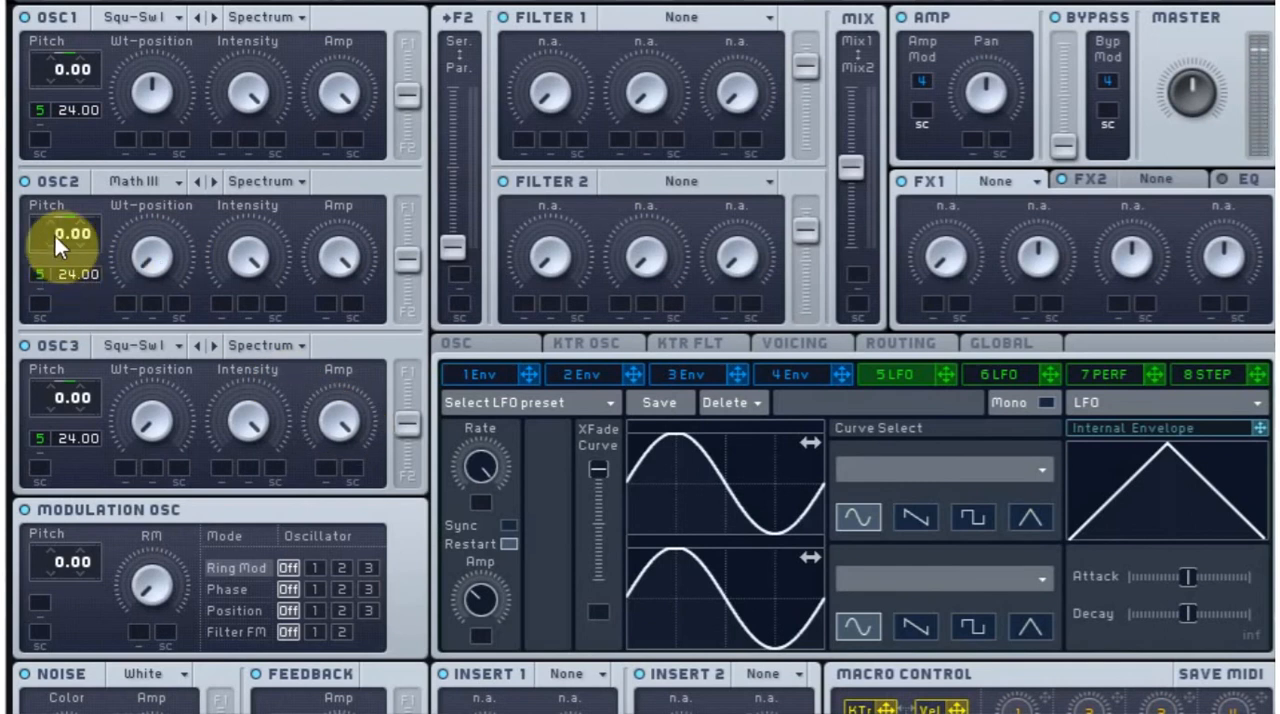
{"action": "left_click_drag", "start_coordinate": [64, 232], "coordinate": [64, 276]}
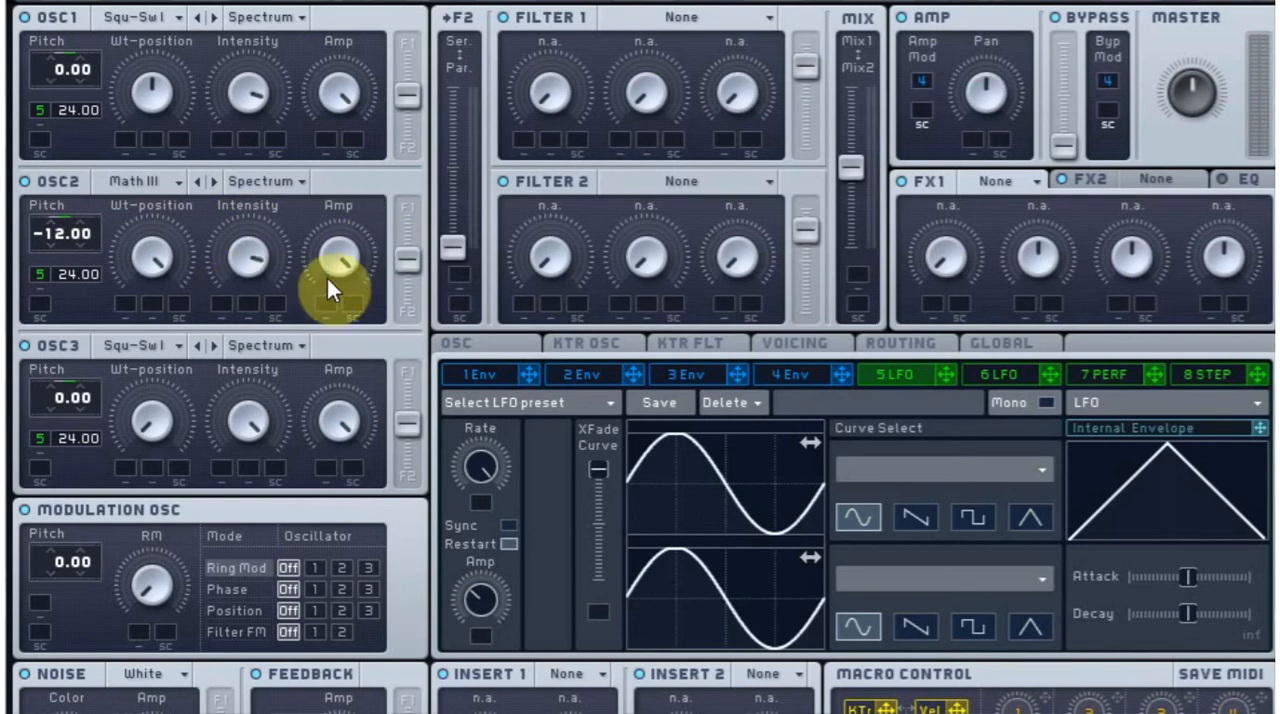
{"action": "mouse_move", "coordinate": [616, 32]}
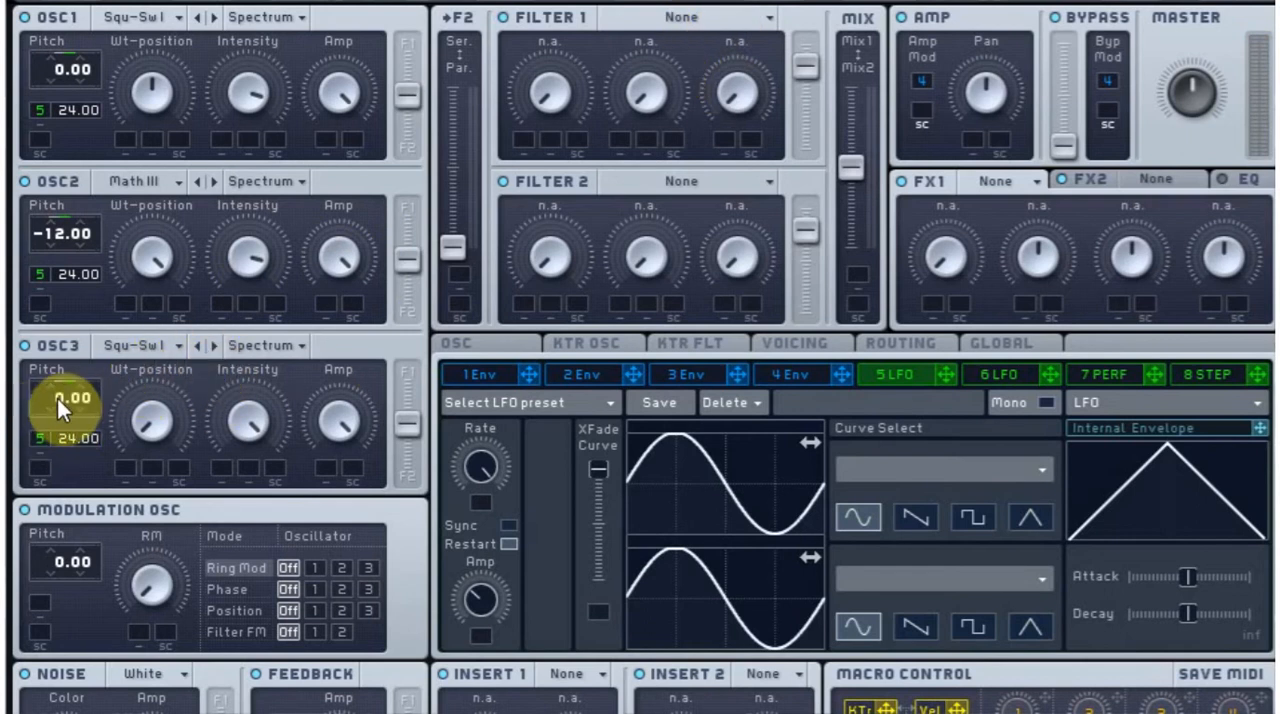
Step: Give oscillator 3 the Carbon wavetable at pitch 24
{"action": "left_click_drag", "start_coordinate": [64, 398], "coordinate": [64, 360]}
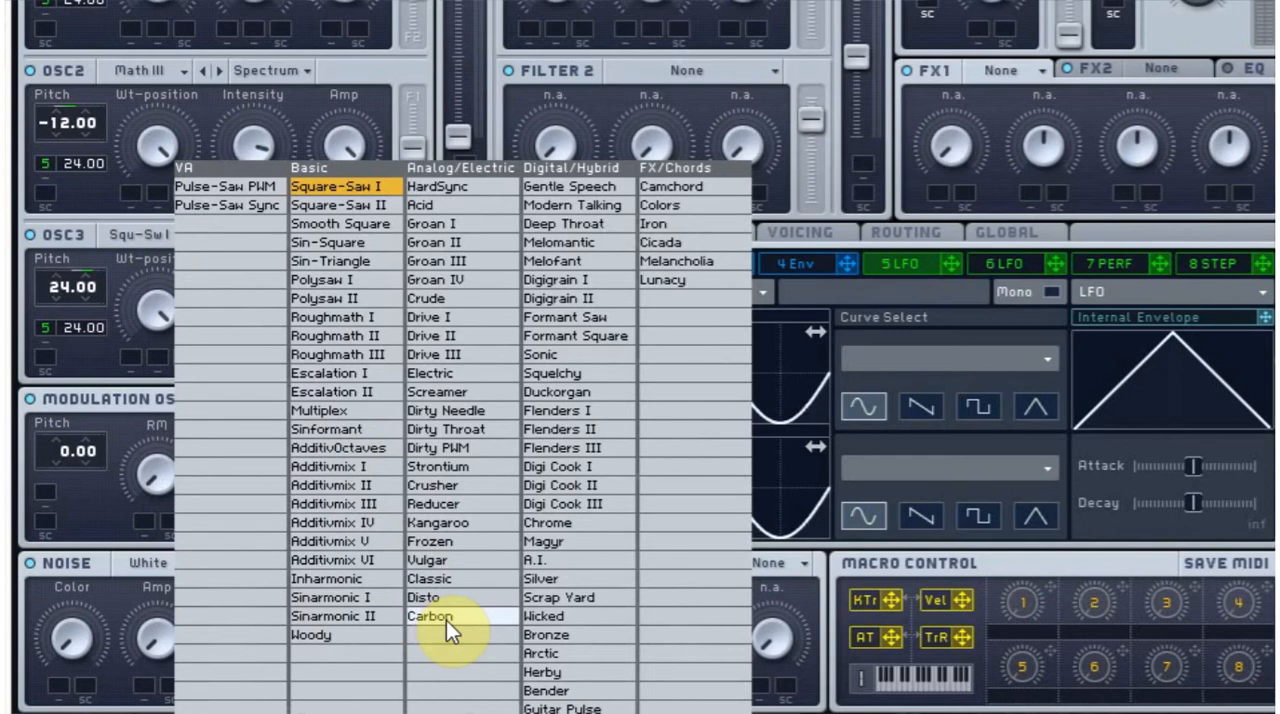
{"action": "left_click", "coordinate": [432, 616]}
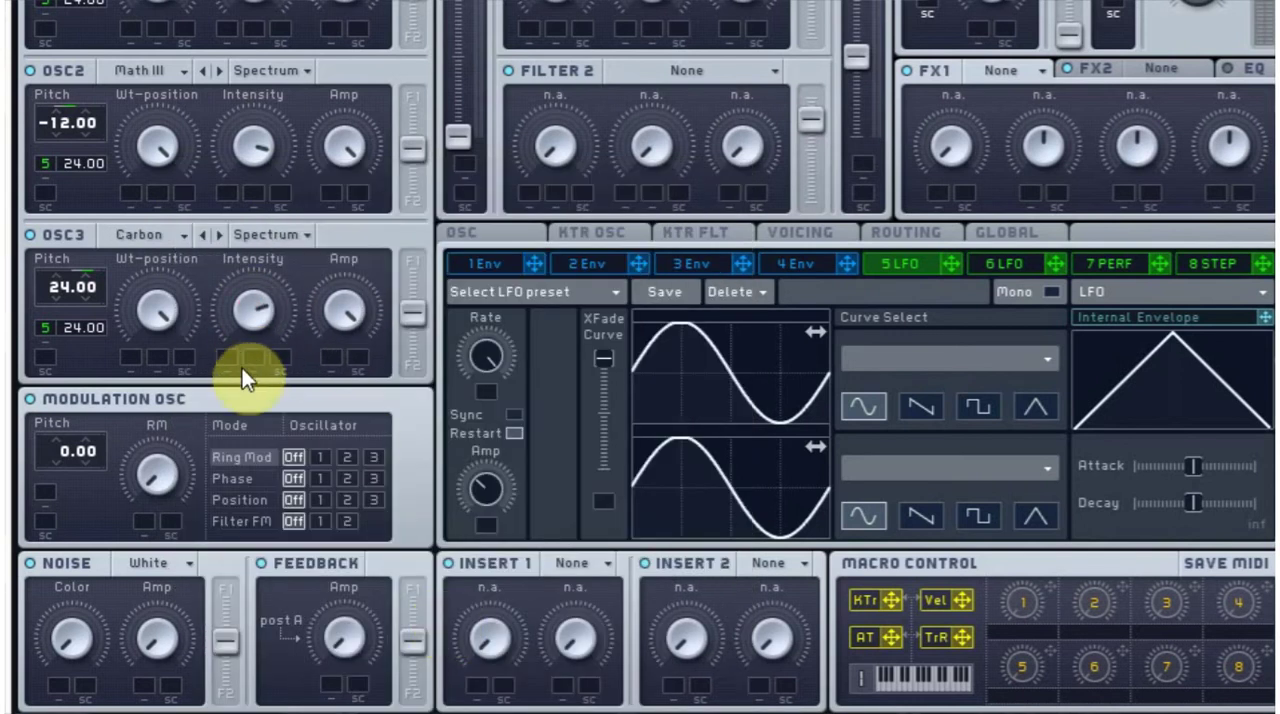
{"action": "mouse_move", "coordinate": [424, 310]}
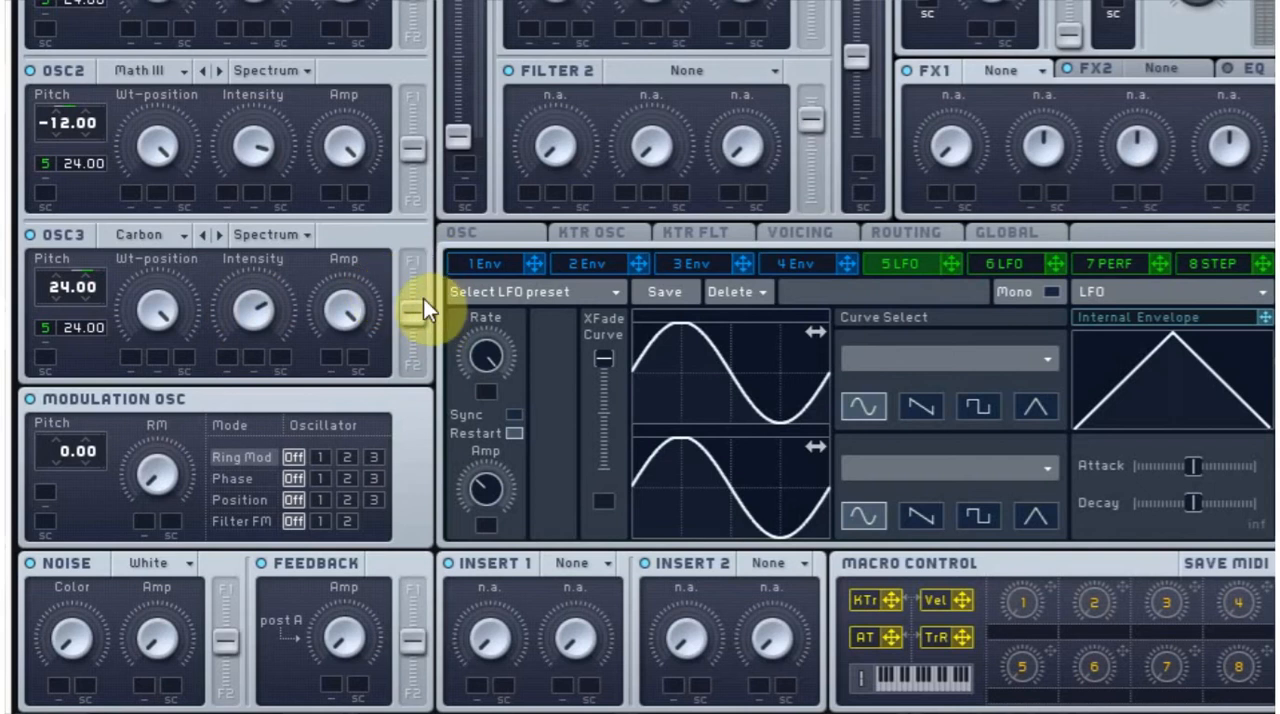
{"action": "mouse_move", "coordinate": [520, 108]}
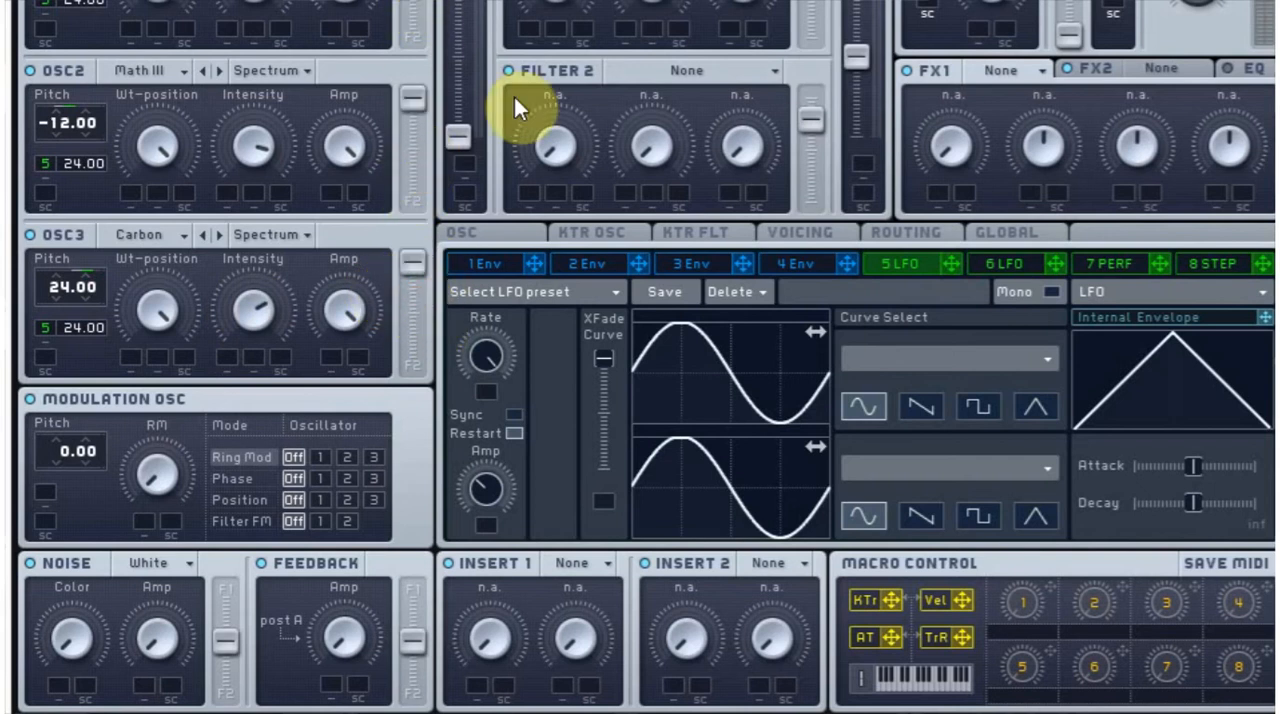
{"action": "mouse_move", "coordinate": [570, 398]}
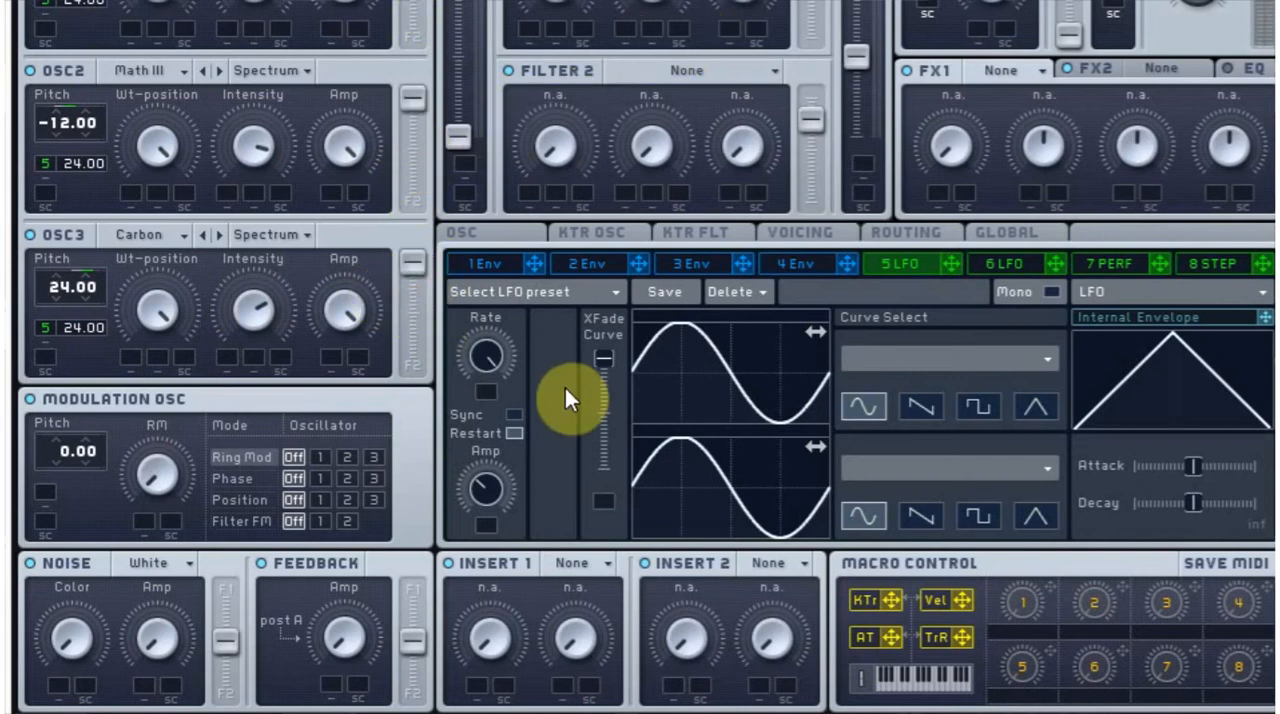
{"action": "mouse_move", "coordinate": [440, 524]}
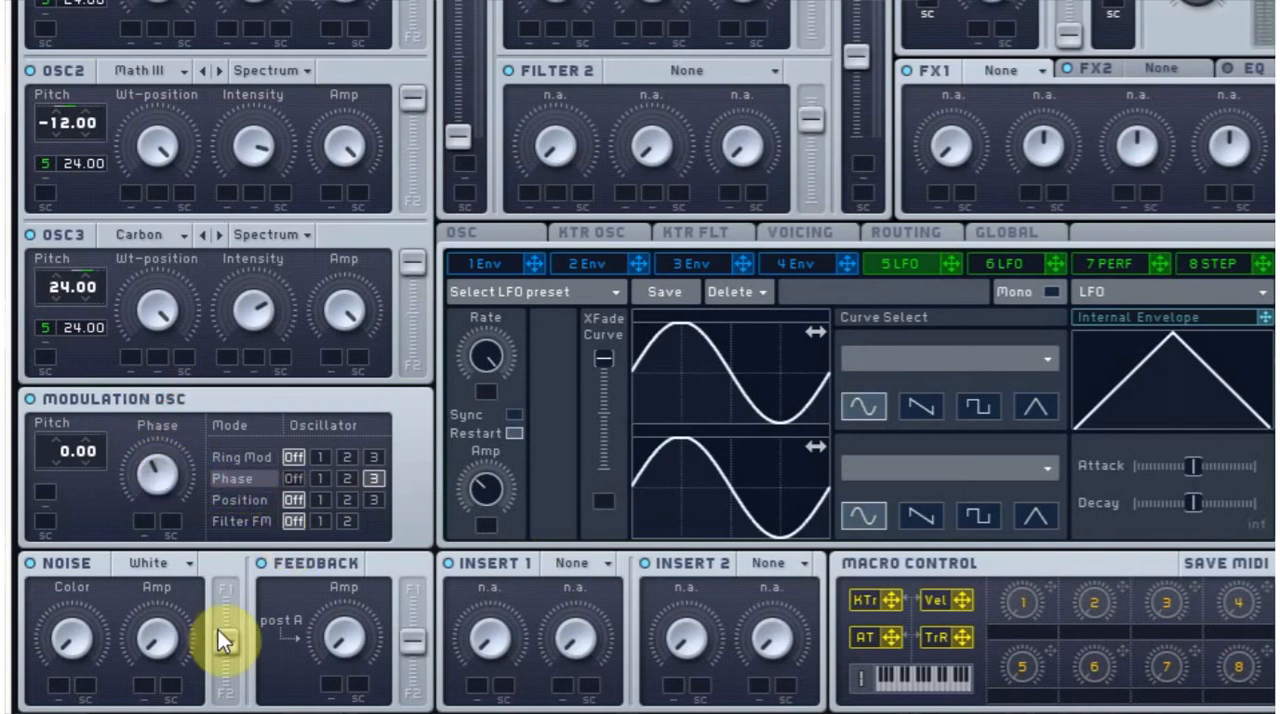
{"action": "mouse_move", "coordinate": [278, 656]}
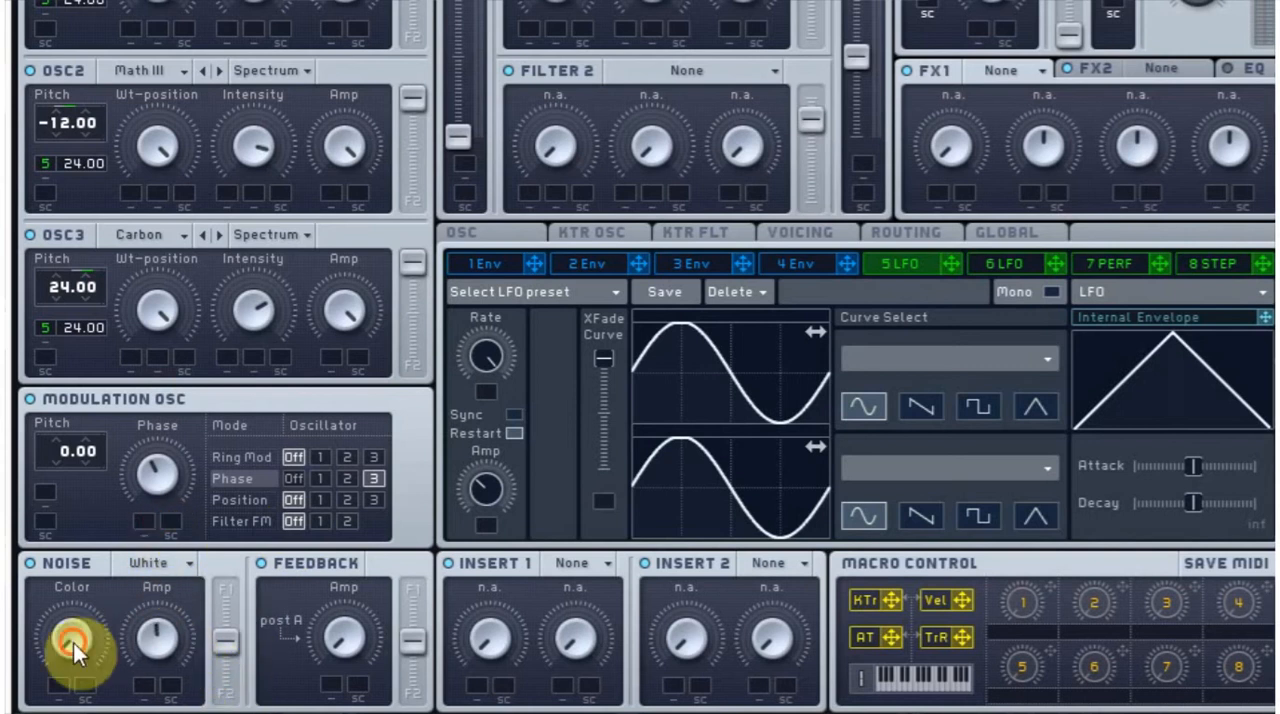
{"action": "mouse_move", "coordinate": [150, 650]}
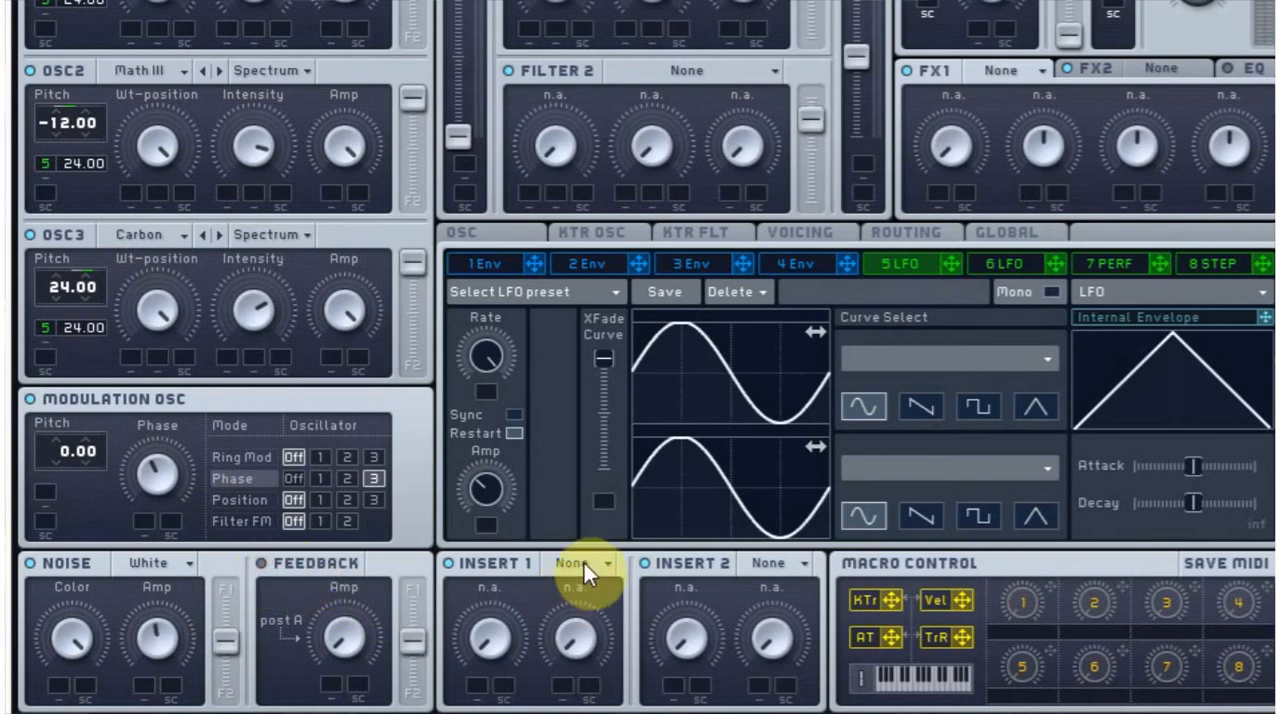
Step: Choose the Parabolic Shaper from the Insert 1 effect list
{"action": "left_click", "coordinate": [576, 562]}
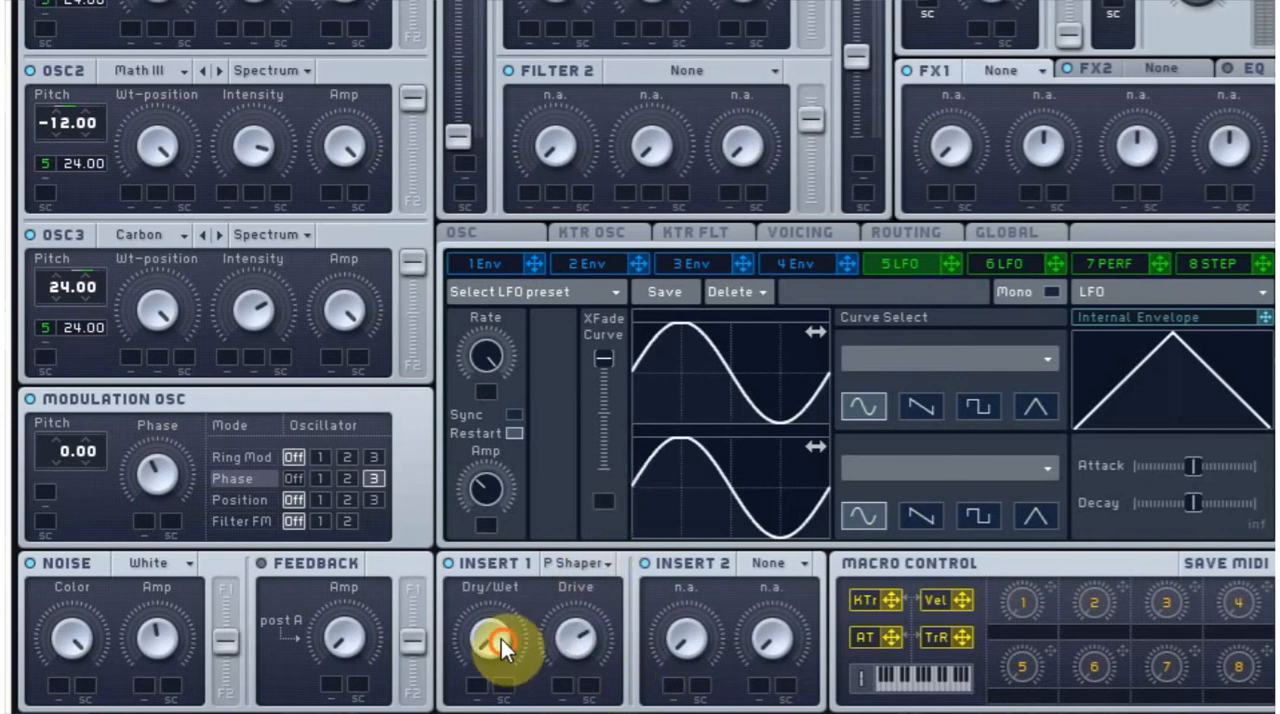
{"action": "mouse_move", "coordinate": [516, 496]}
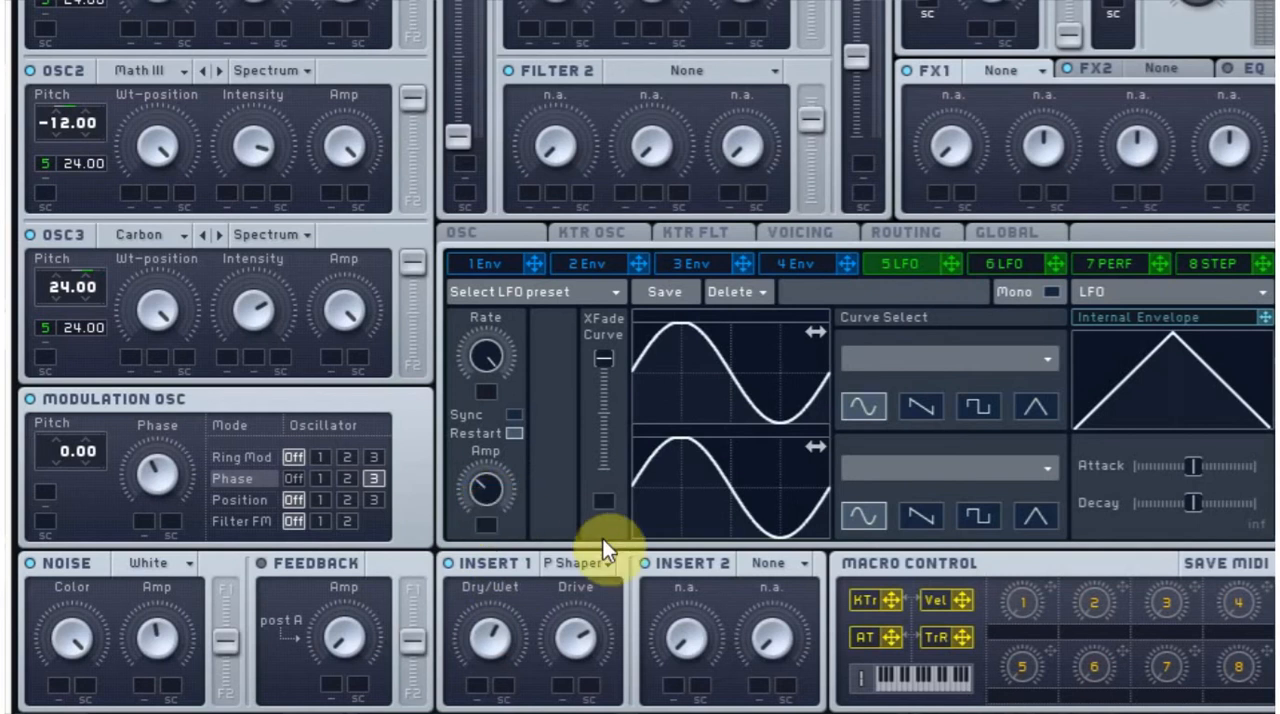
{"action": "mouse_move", "coordinate": [638, 250]}
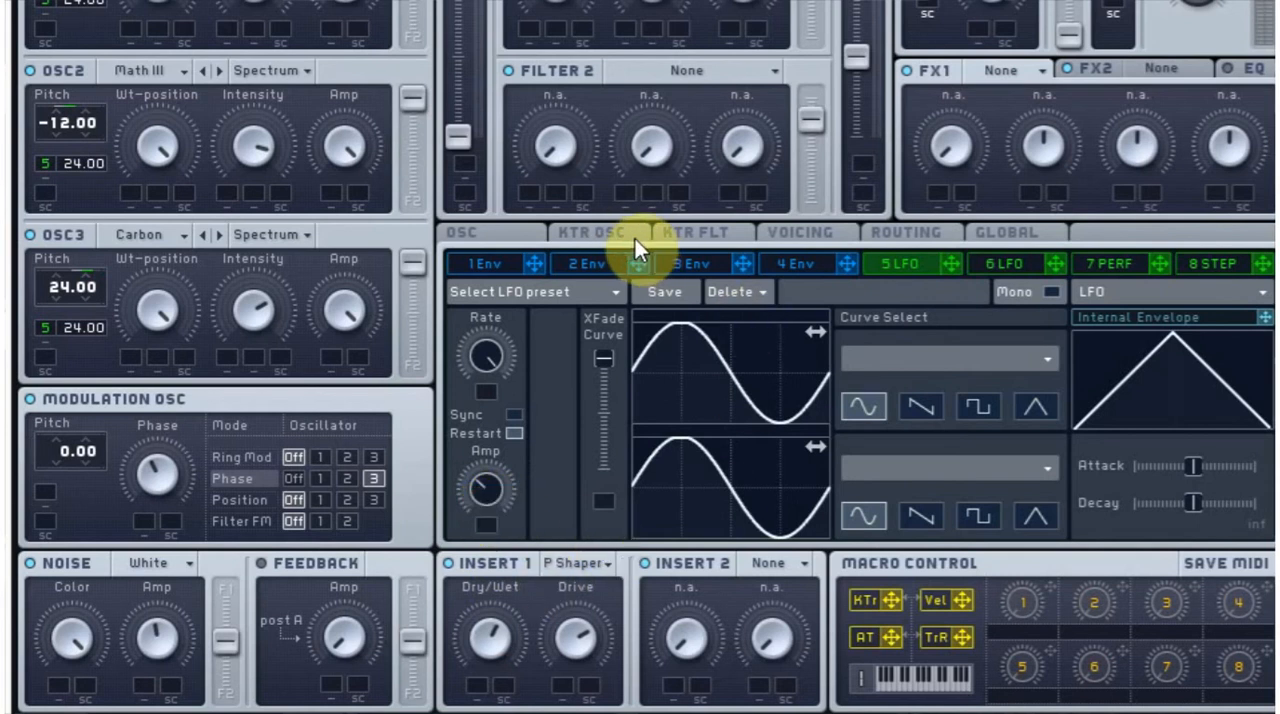
Step: Set Filter 1's type to Lowpass 4 with the first envelope showing
{"action": "left_click", "coordinate": [484, 264]}
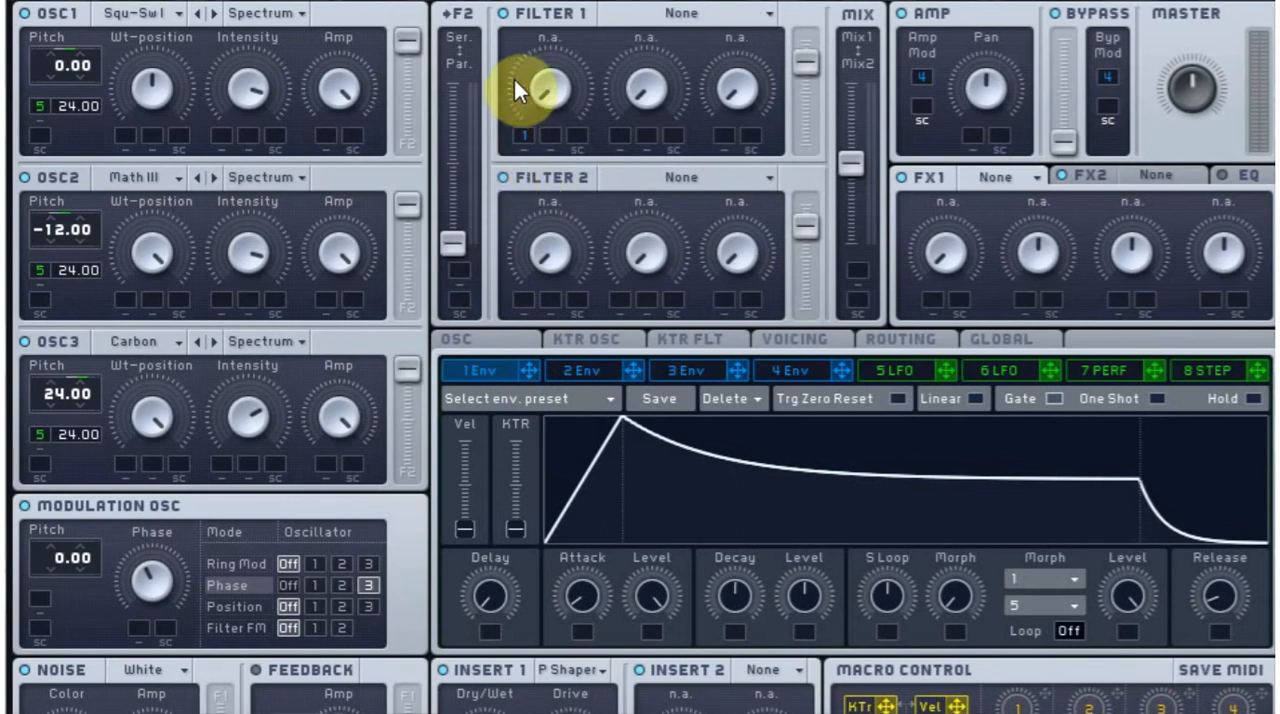
{"action": "left_click_drag", "start_coordinate": [548, 90], "coordinate": [548, 50]}
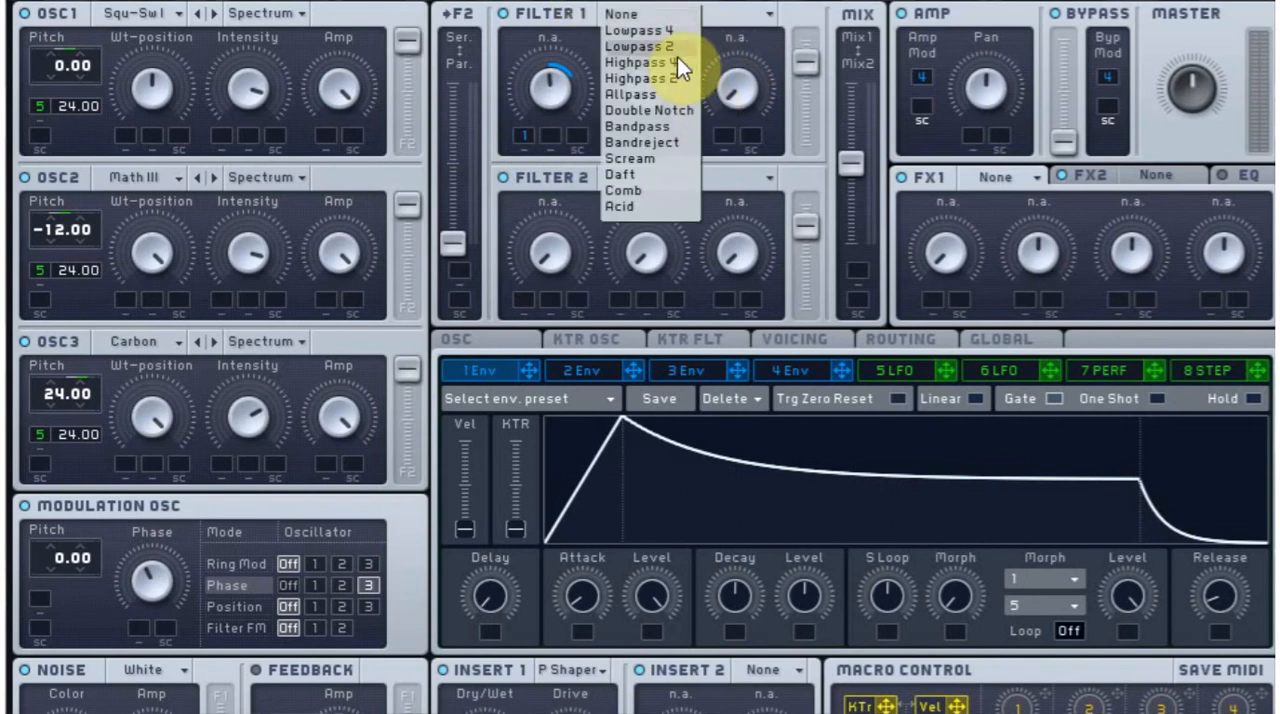
{"action": "left_click", "coordinate": [636, 32]}
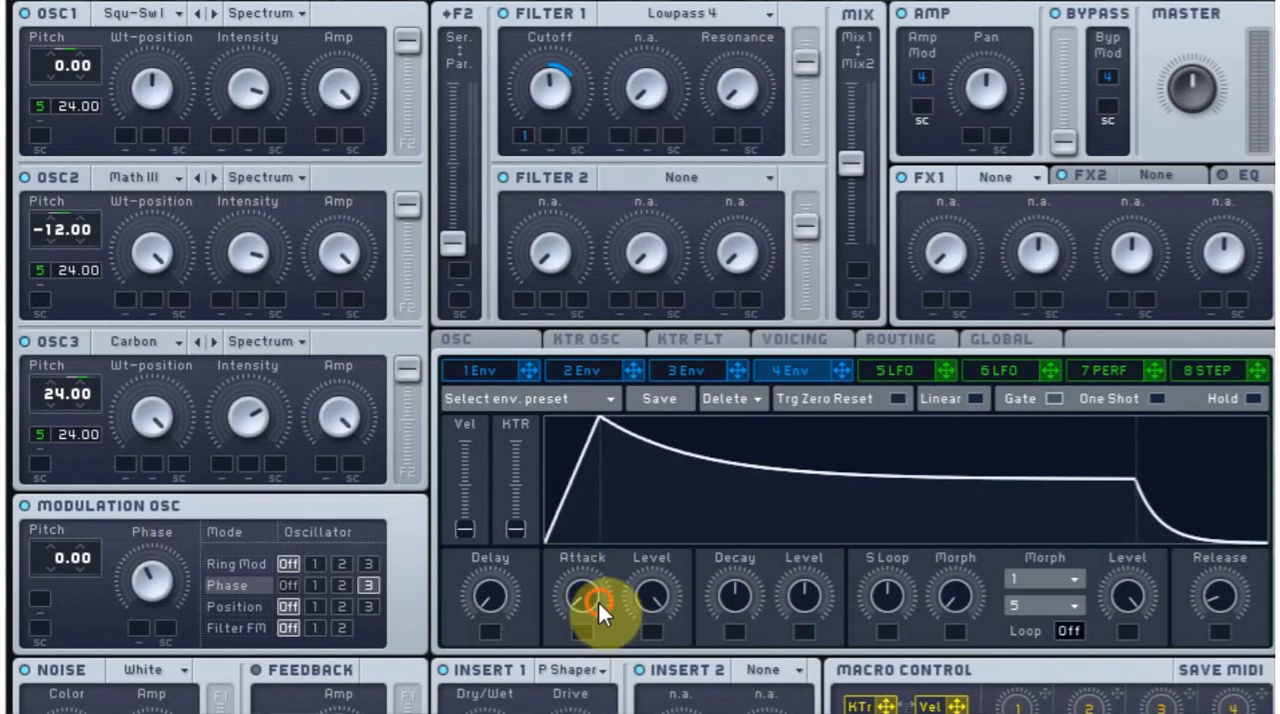
Step: Lengthen the 4 Env attack and reshape its release for a decaying stab
{"action": "left_click_drag", "start_coordinate": [582, 596], "coordinate": [582, 576]}
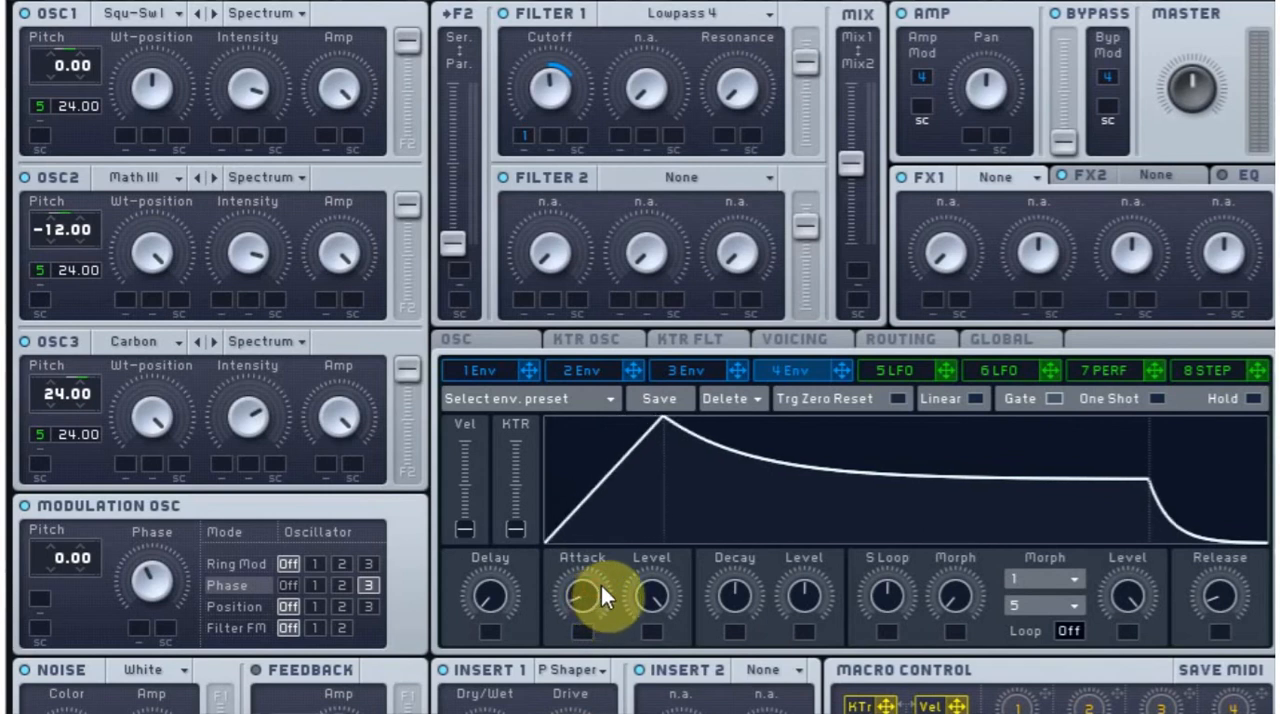
{"action": "mouse_move", "coordinate": [740, 600]}
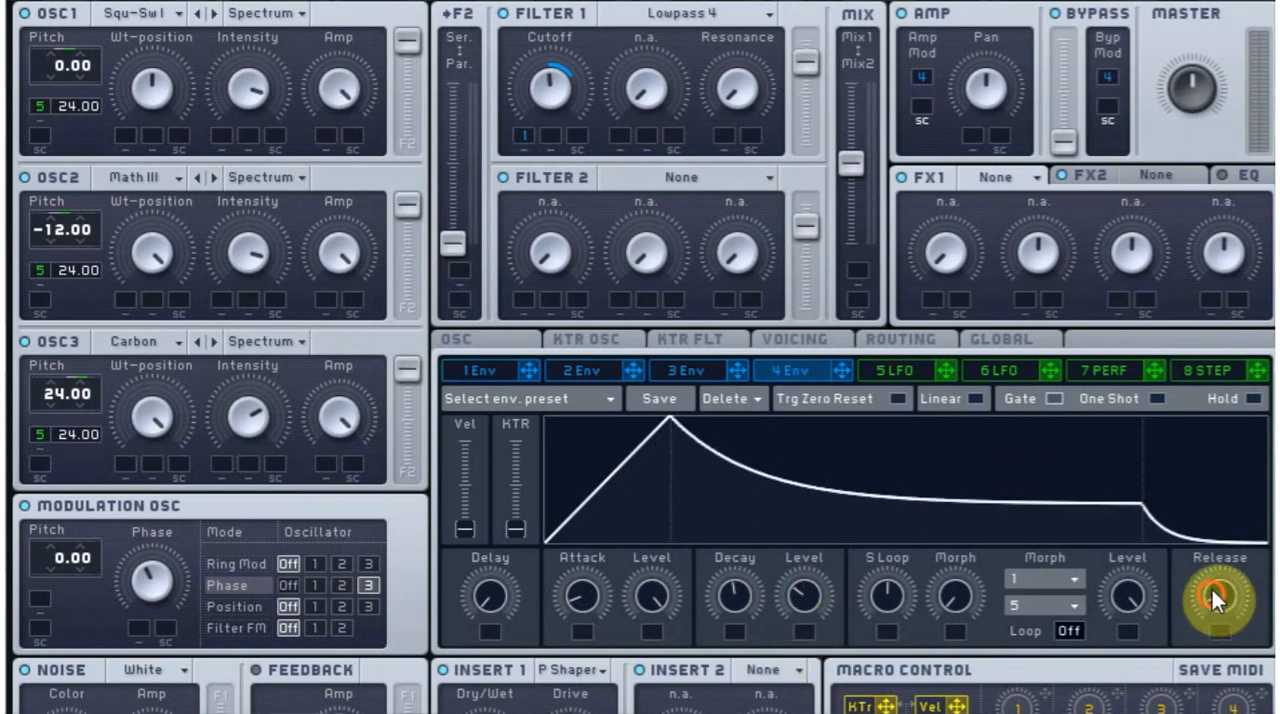
{"action": "left_click_drag", "start_coordinate": [1218, 596], "coordinate": [1218, 620]}
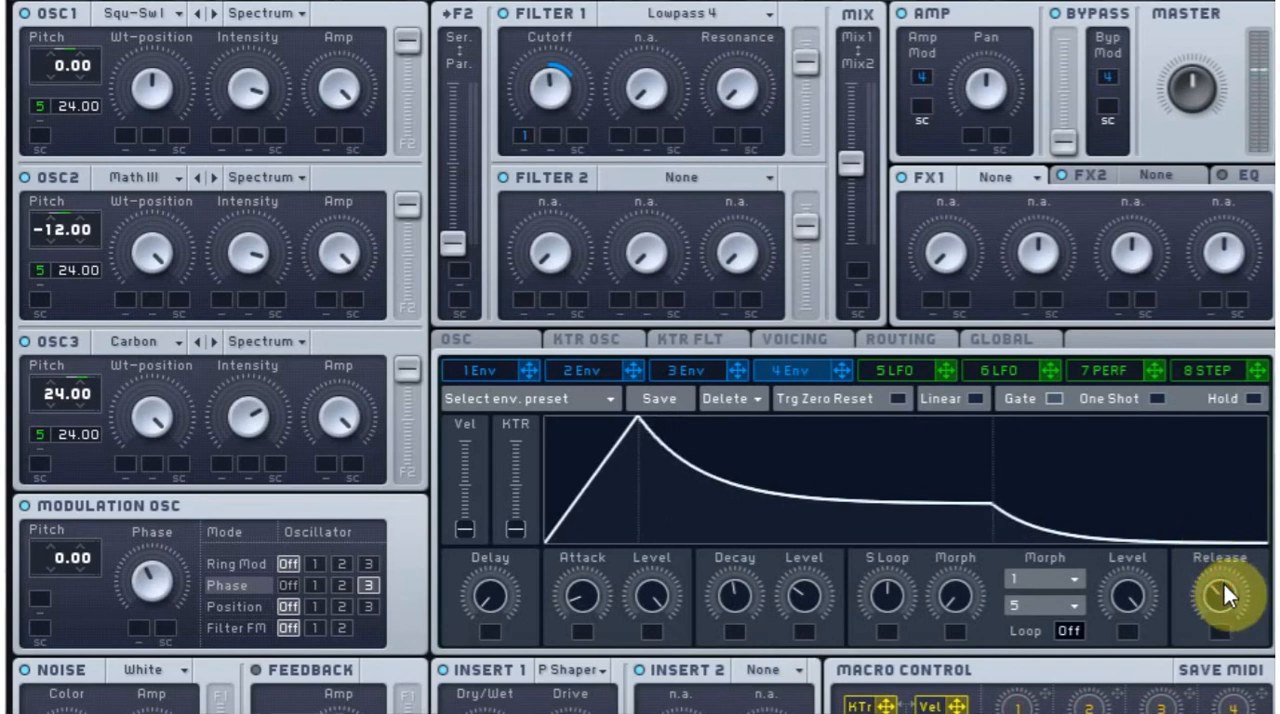
{"action": "mouse_move", "coordinate": [1064, 232]}
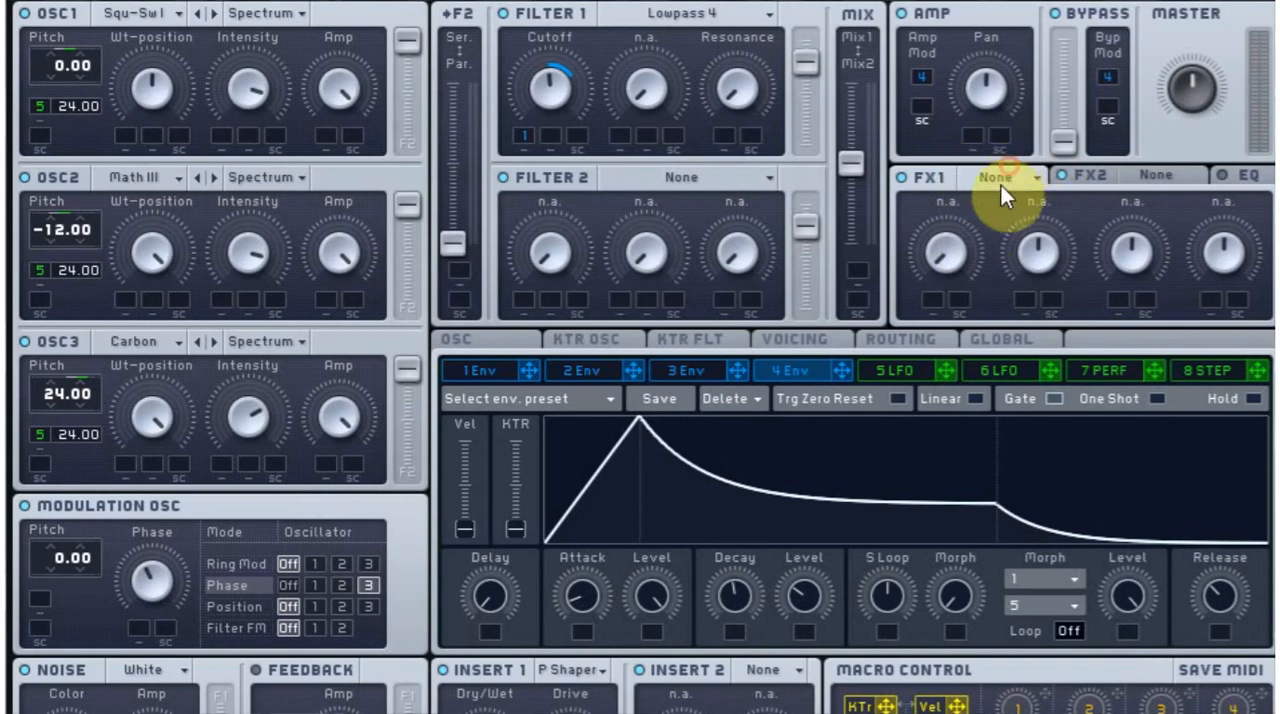
Step: Load the Dimension Expander into the FX1 slot
{"action": "left_click", "coordinate": [1000, 176]}
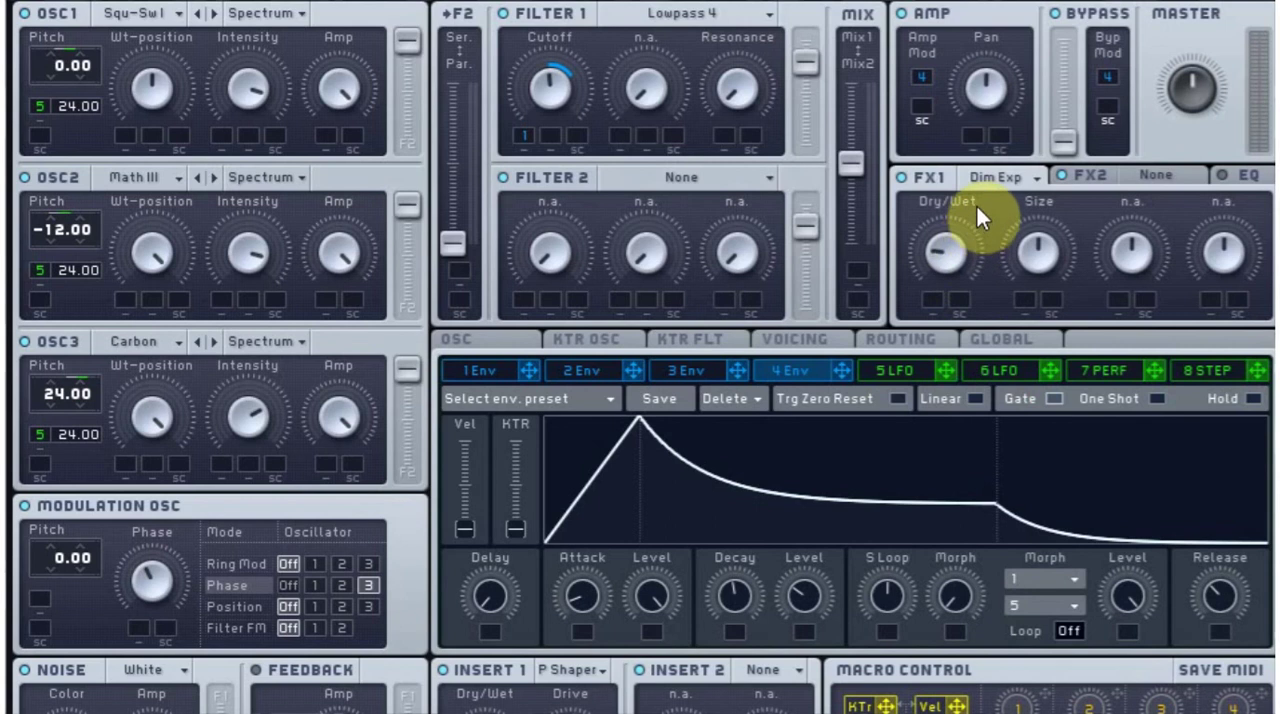
{"action": "mouse_move", "coordinate": [940, 272]}
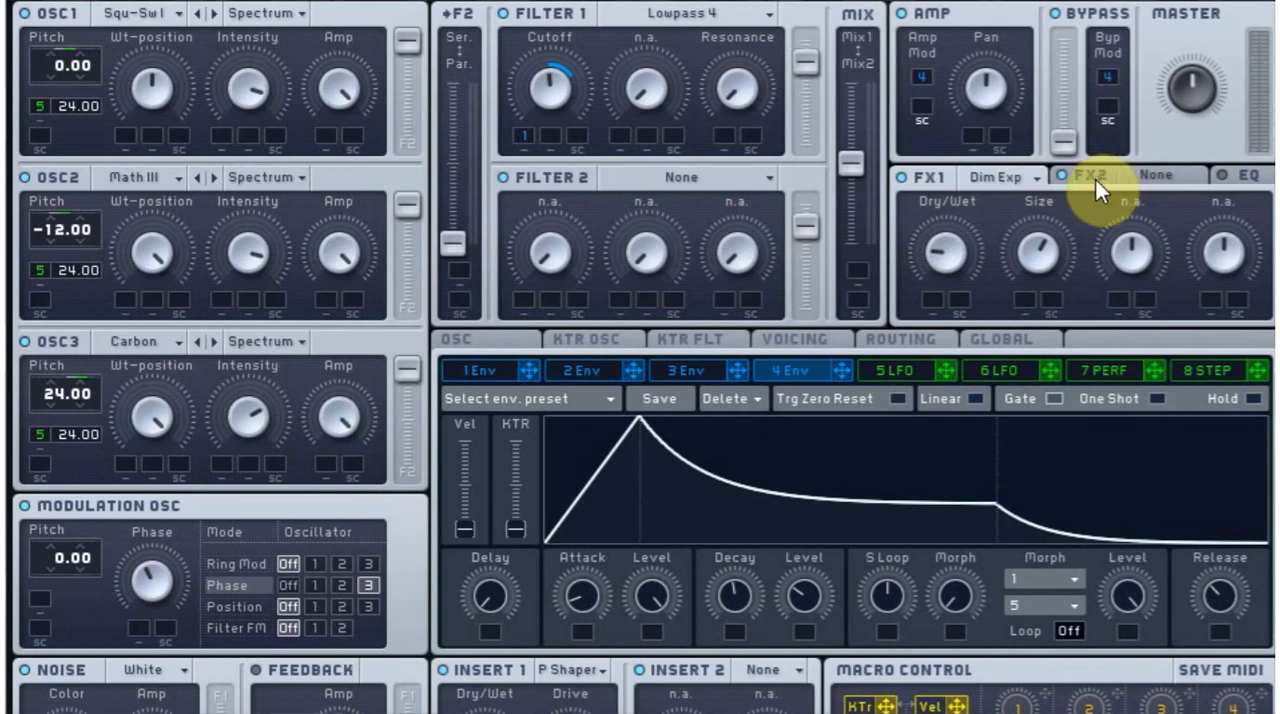
Step: Load a Reverb into the FX2 slot
{"action": "left_click", "coordinate": [1096, 176]}
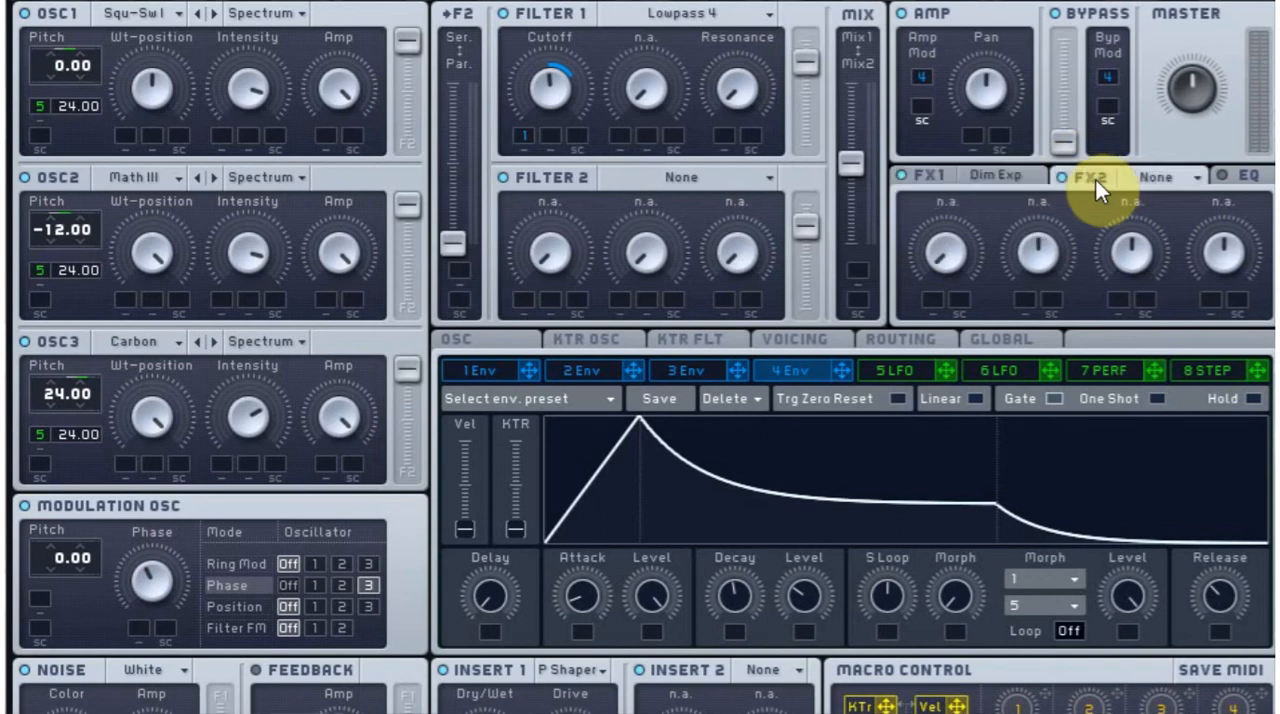
{"action": "mouse_move", "coordinate": [1120, 188]}
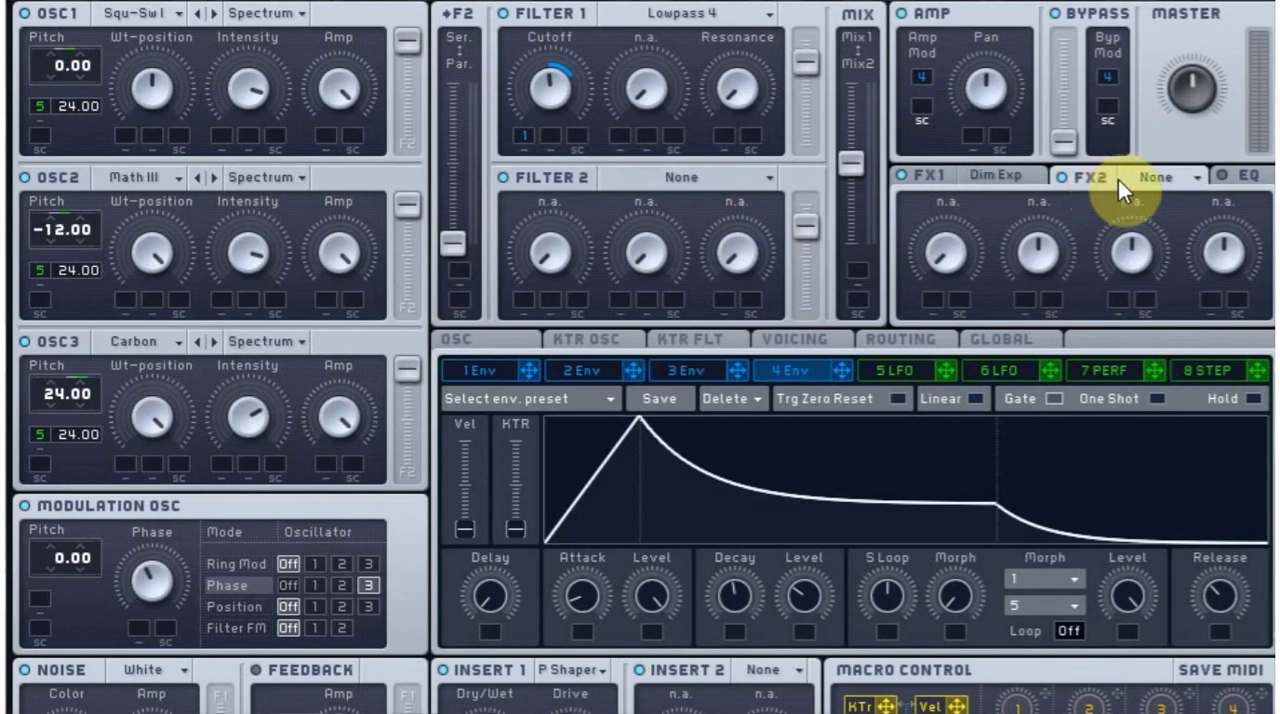
{"action": "left_click", "coordinate": [1168, 176]}
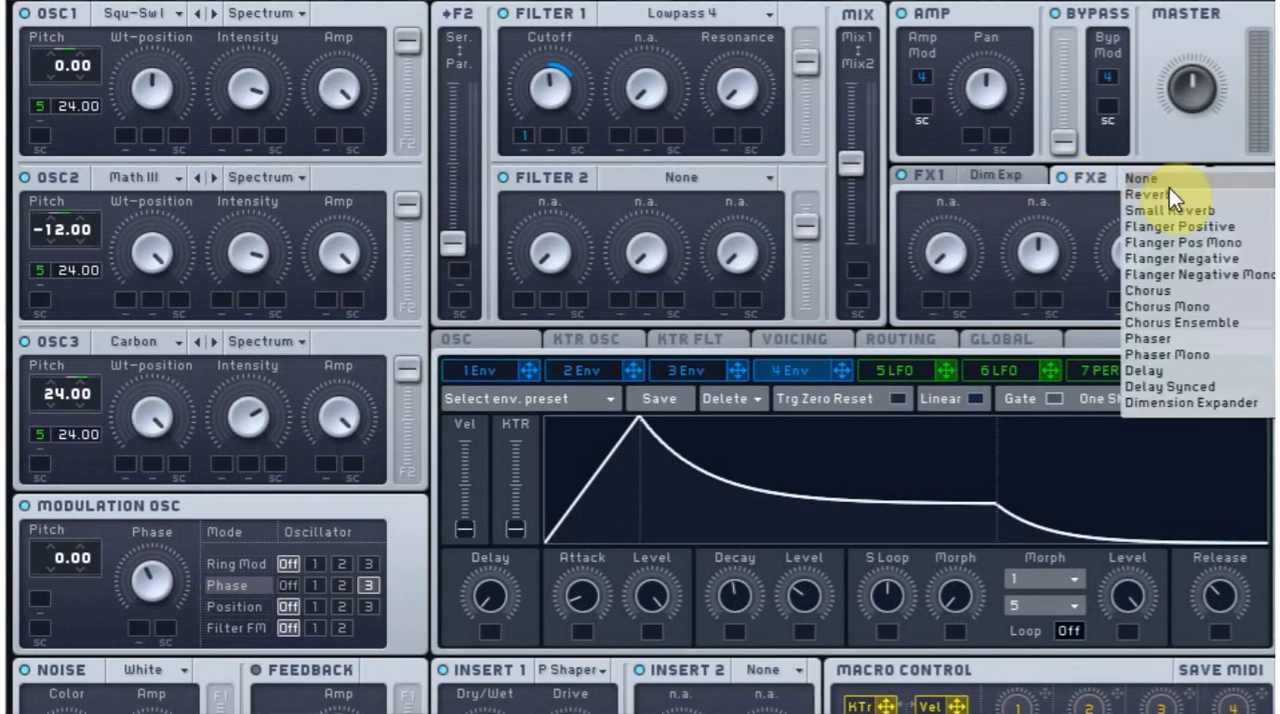
{"action": "left_click", "coordinate": [1148, 194]}
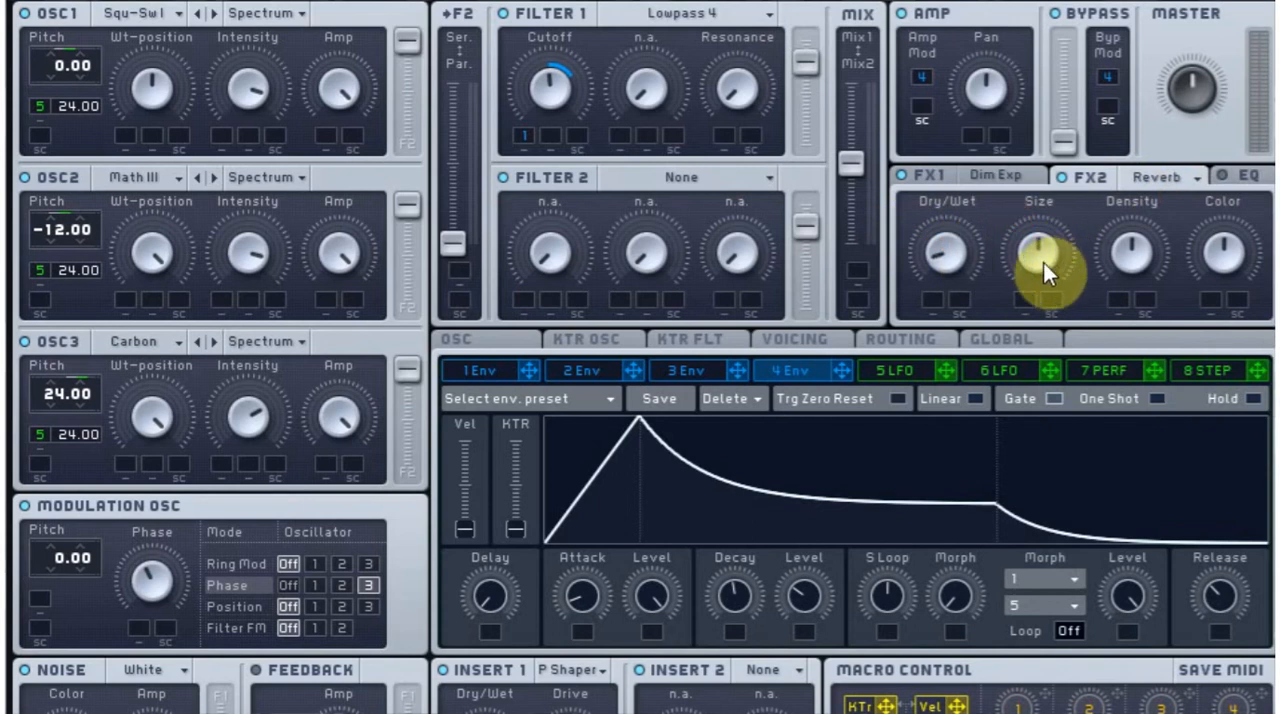
{"action": "mouse_move", "coordinate": [1224, 258]}
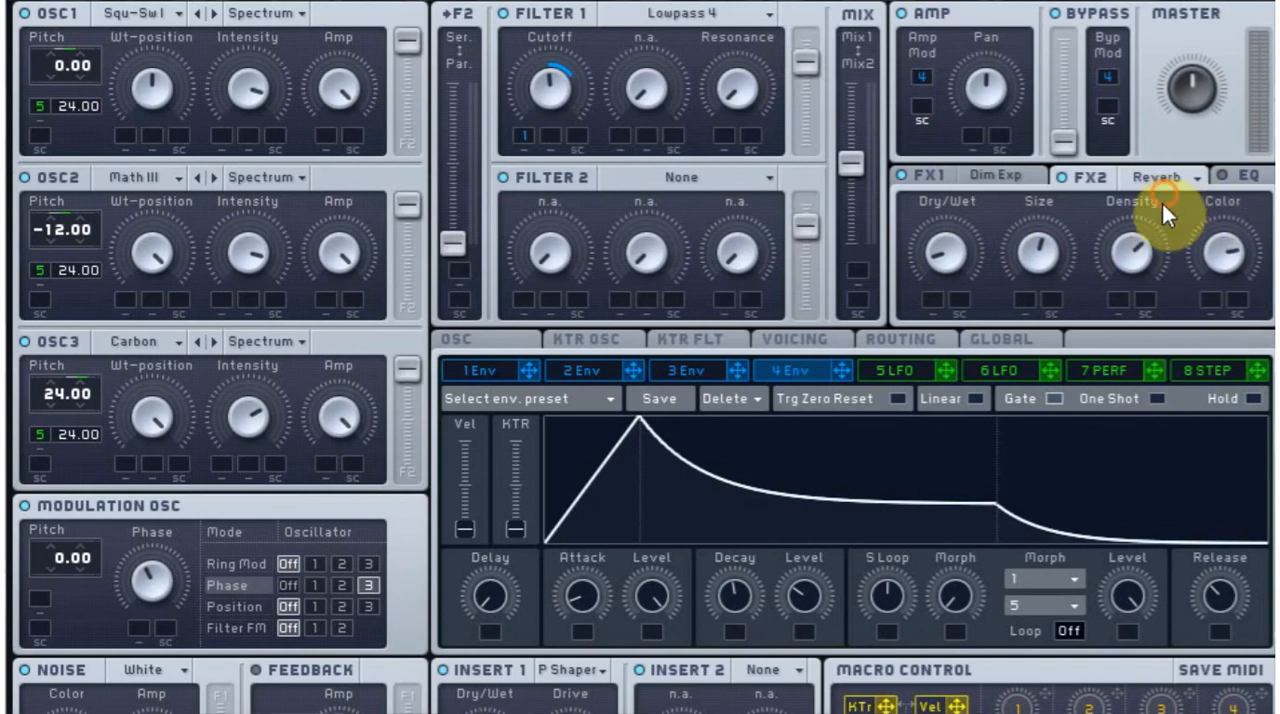
{"action": "mouse_move", "coordinate": [1088, 410]}
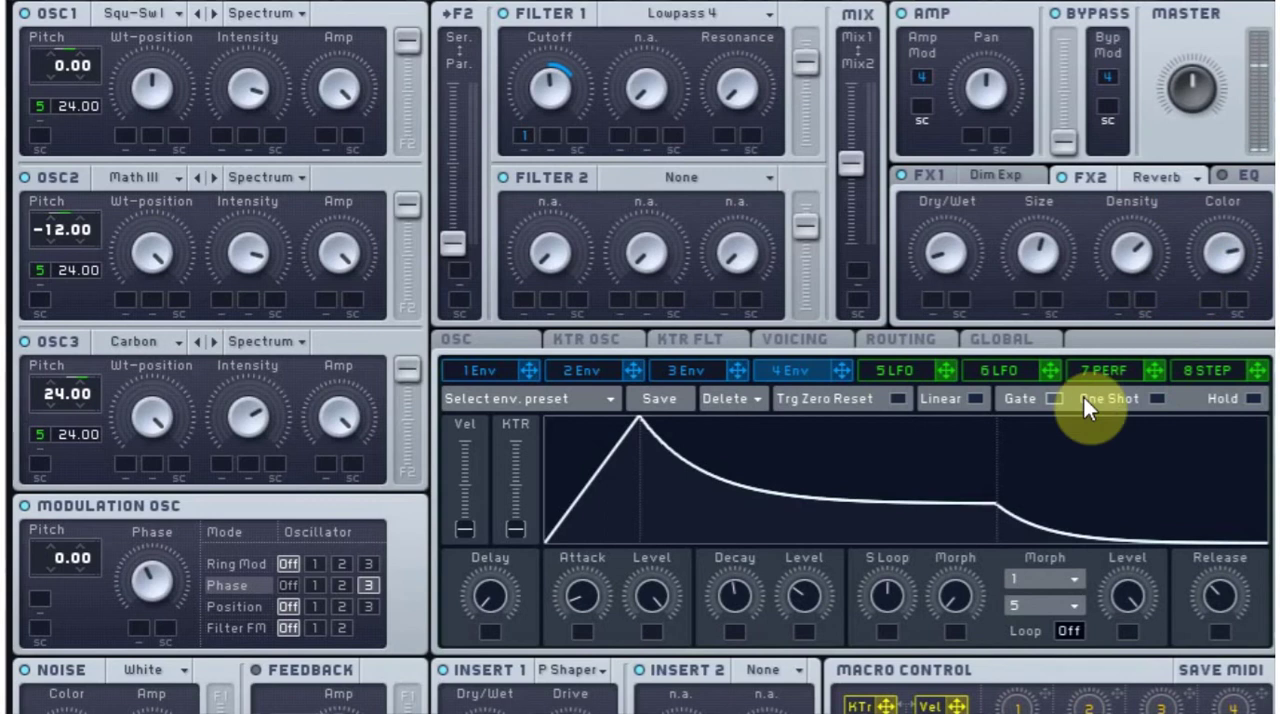
{"action": "mouse_move", "coordinate": [1250, 198]}
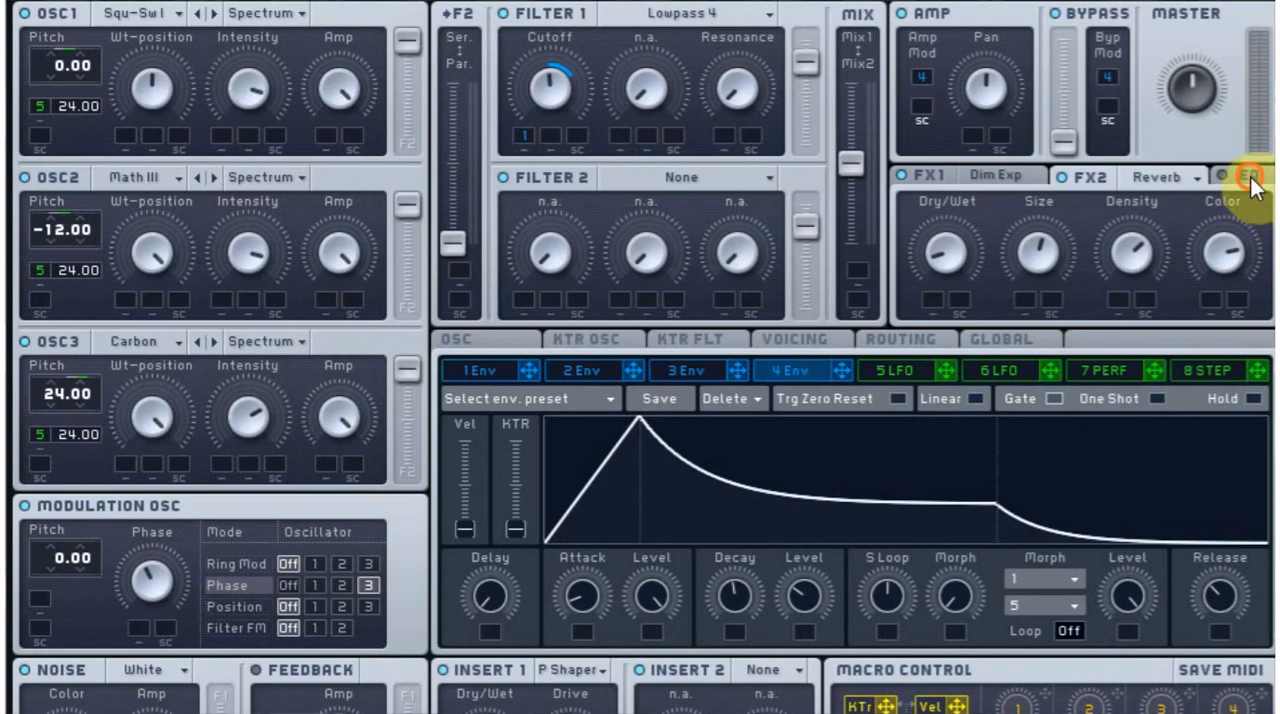
Step: Show Massive's EQ low shelf, boost, frequency and high shelf controls
{"action": "left_click", "coordinate": [1248, 178]}
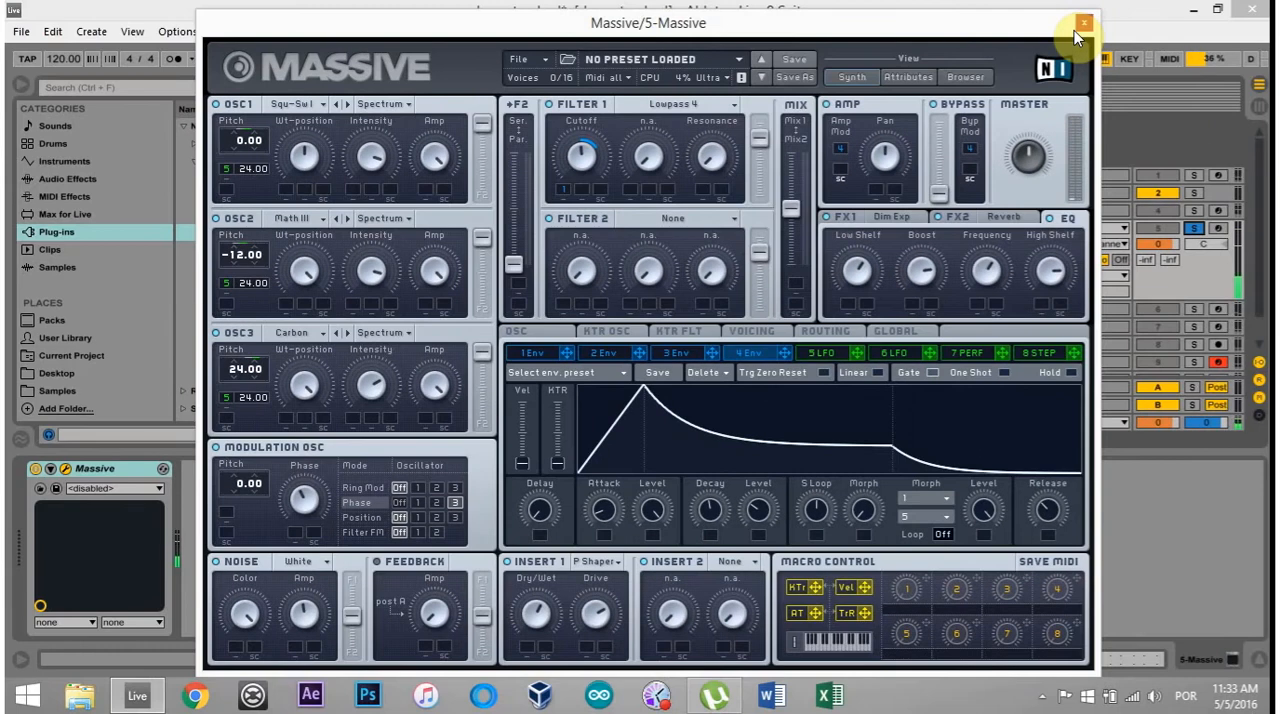
{"action": "mouse_move", "coordinate": [1080, 22]}
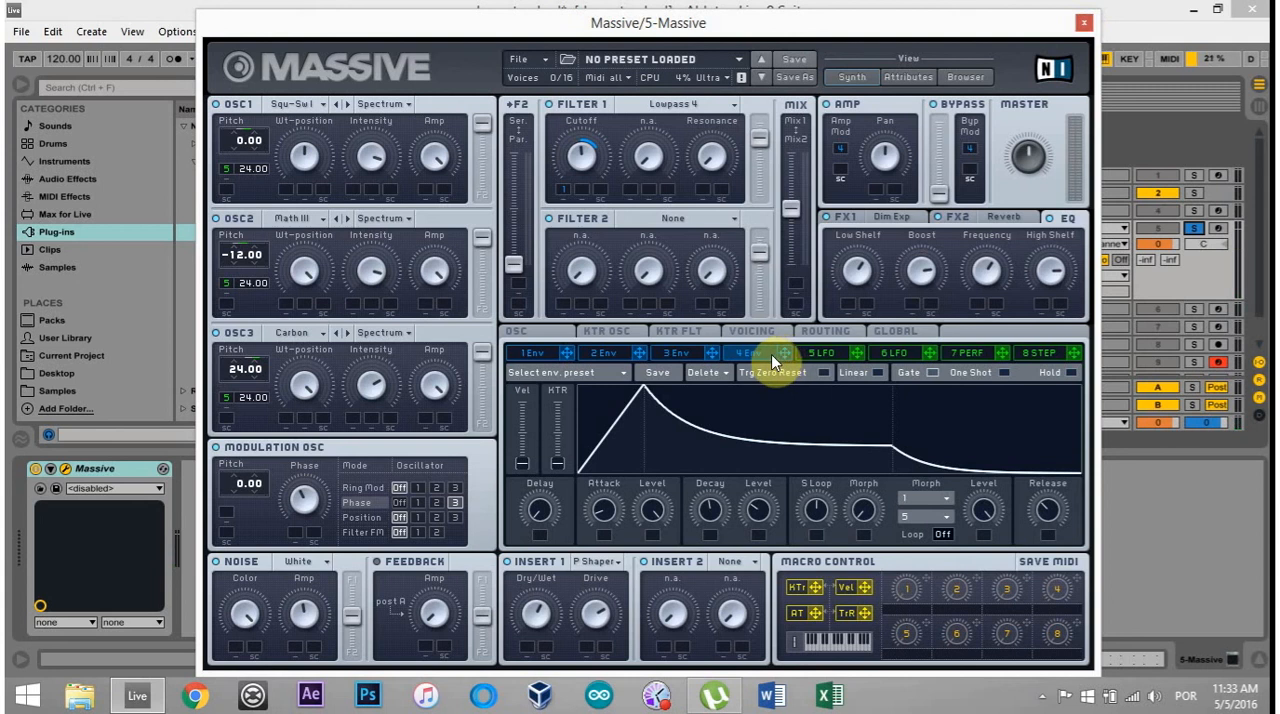
Step: Add an EQ Eight after Massive with band 1 as a low cut around 55 Hz
{"action": "left_click", "coordinate": [1080, 22]}
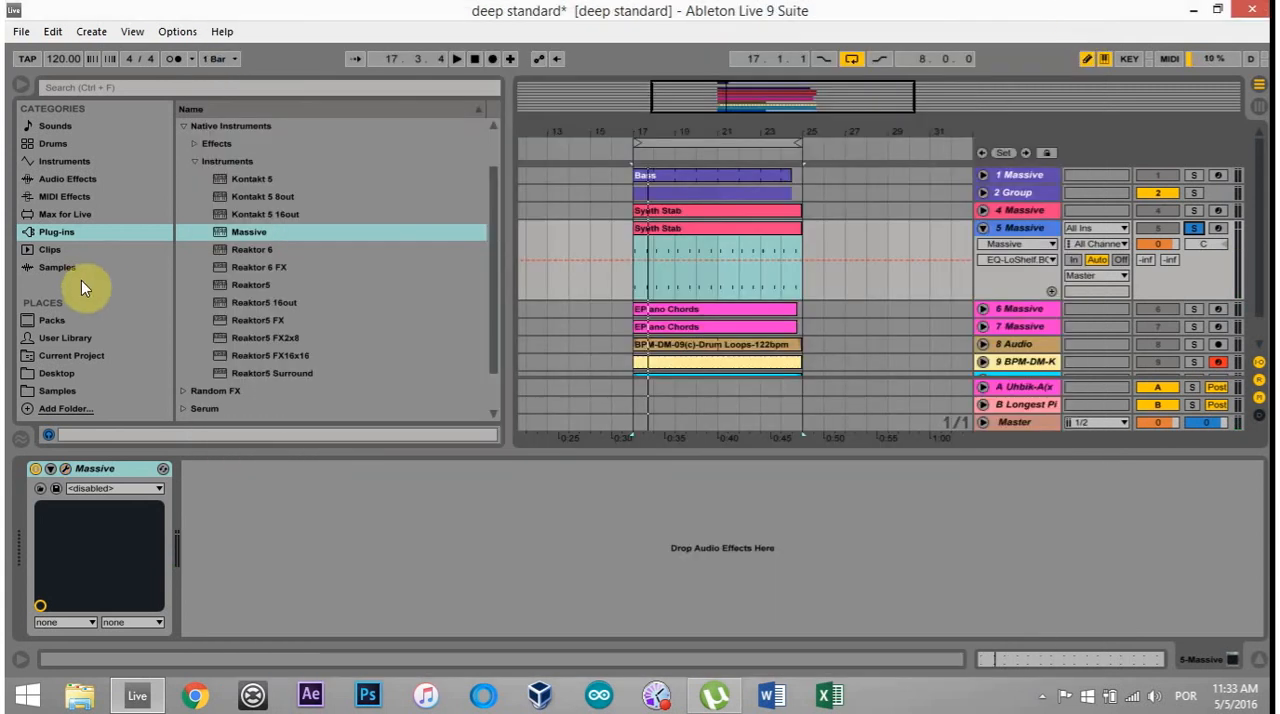
{"action": "left_click", "coordinate": [62, 196]}
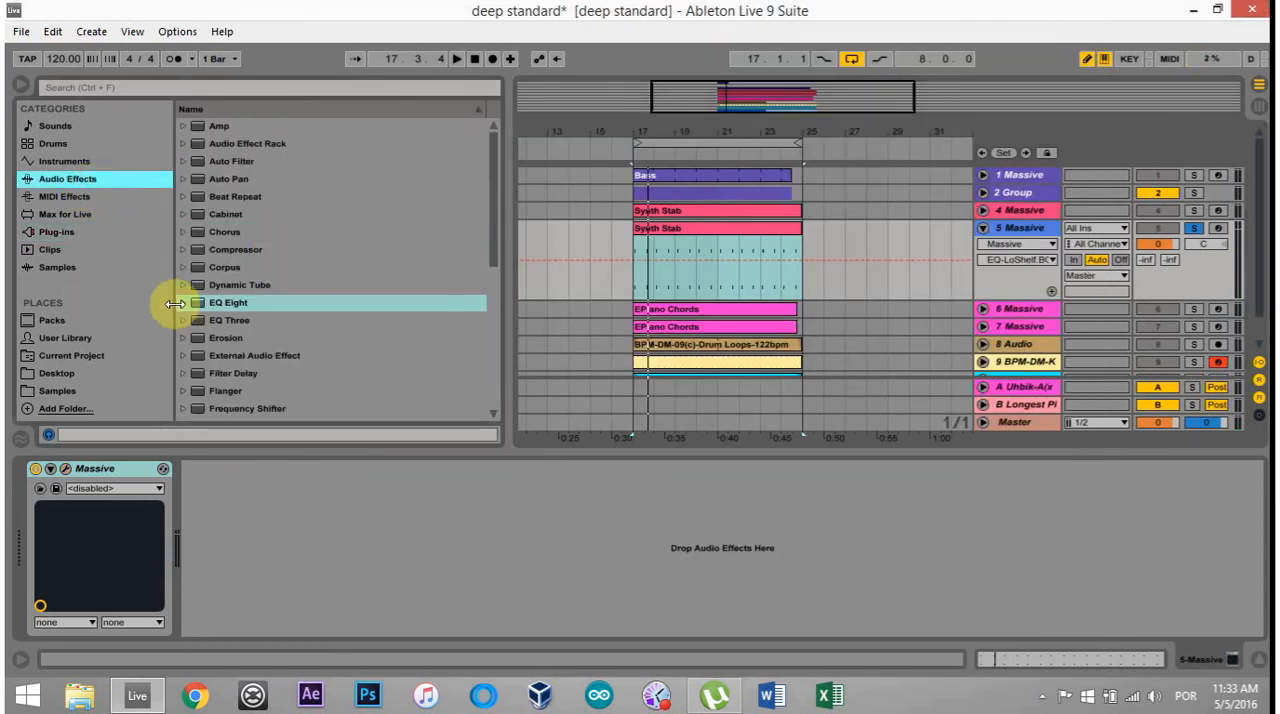
{"action": "double_click", "coordinate": [228, 302]}
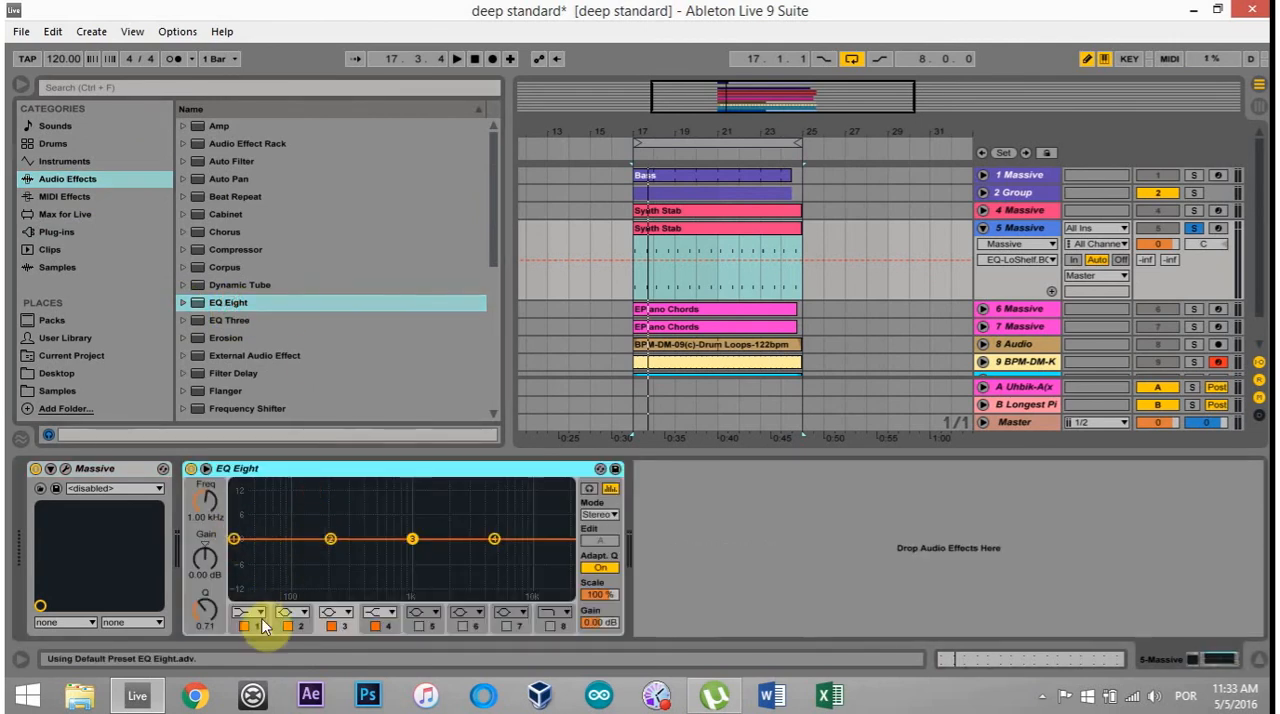
{"action": "left_click", "coordinate": [244, 622]}
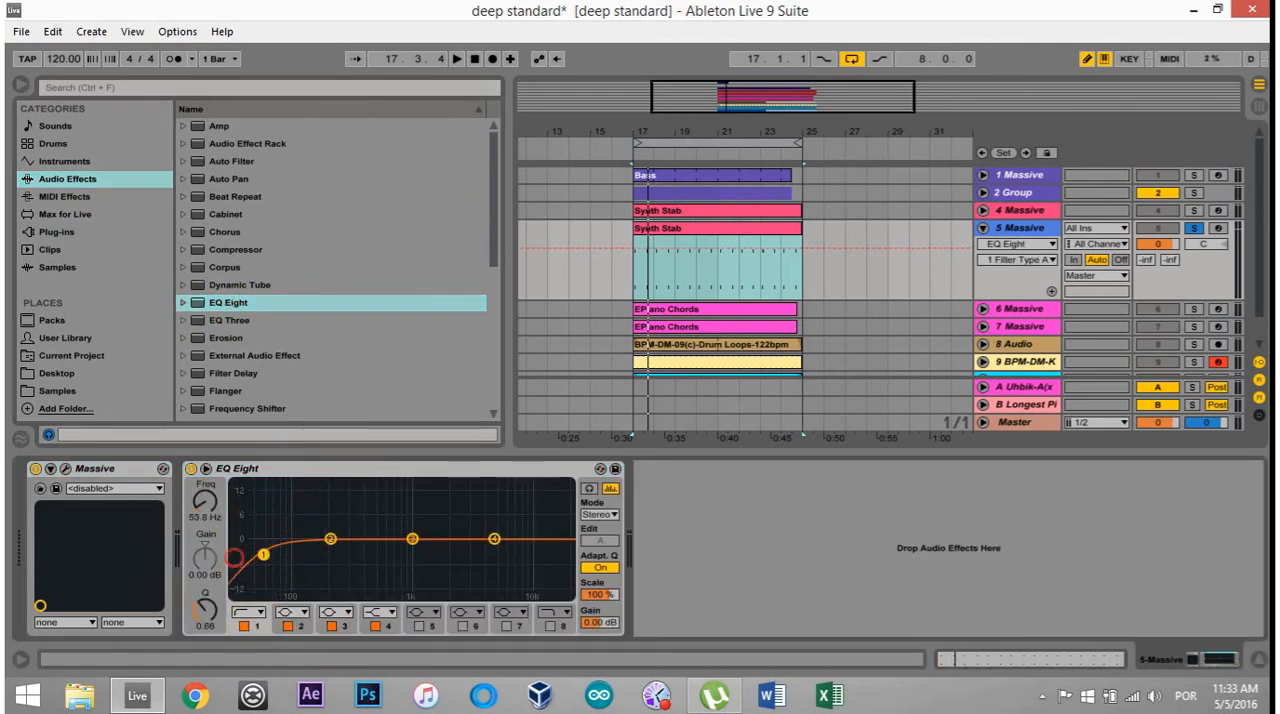
{"action": "left_click_drag", "start_coordinate": [262, 552], "coordinate": [284, 560]}
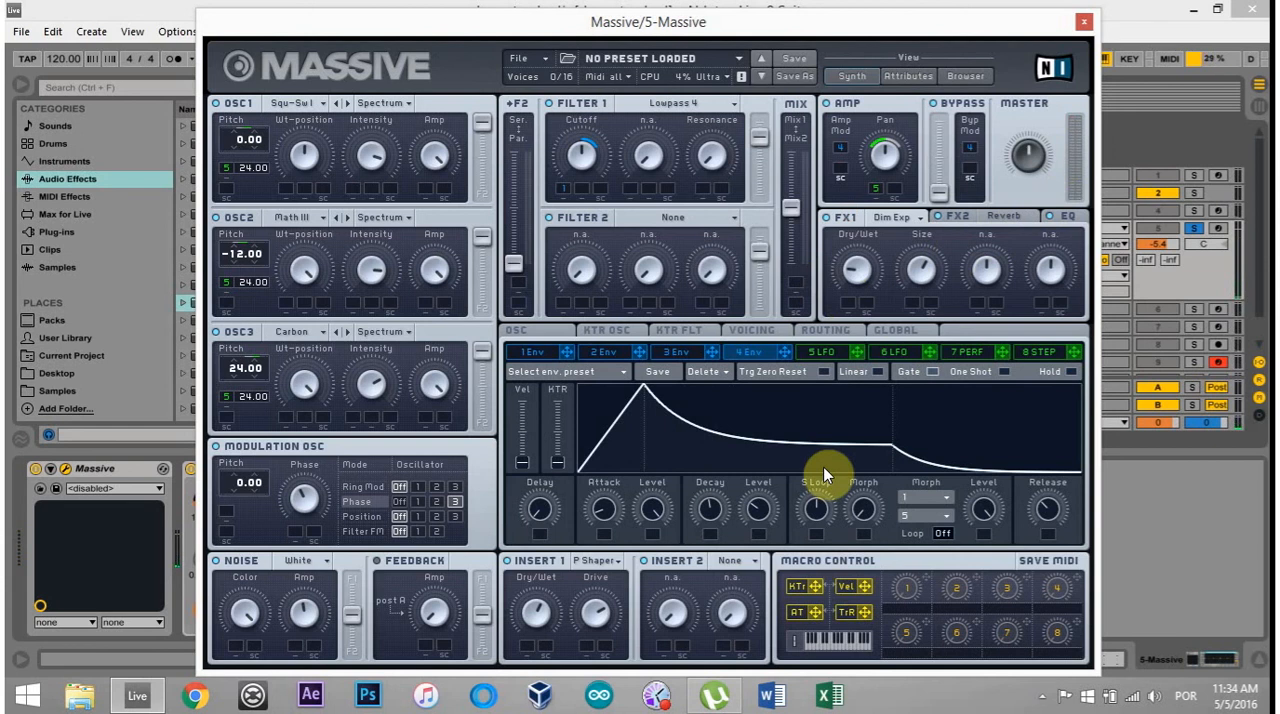
{"action": "mouse_move", "coordinate": [790, 520]}
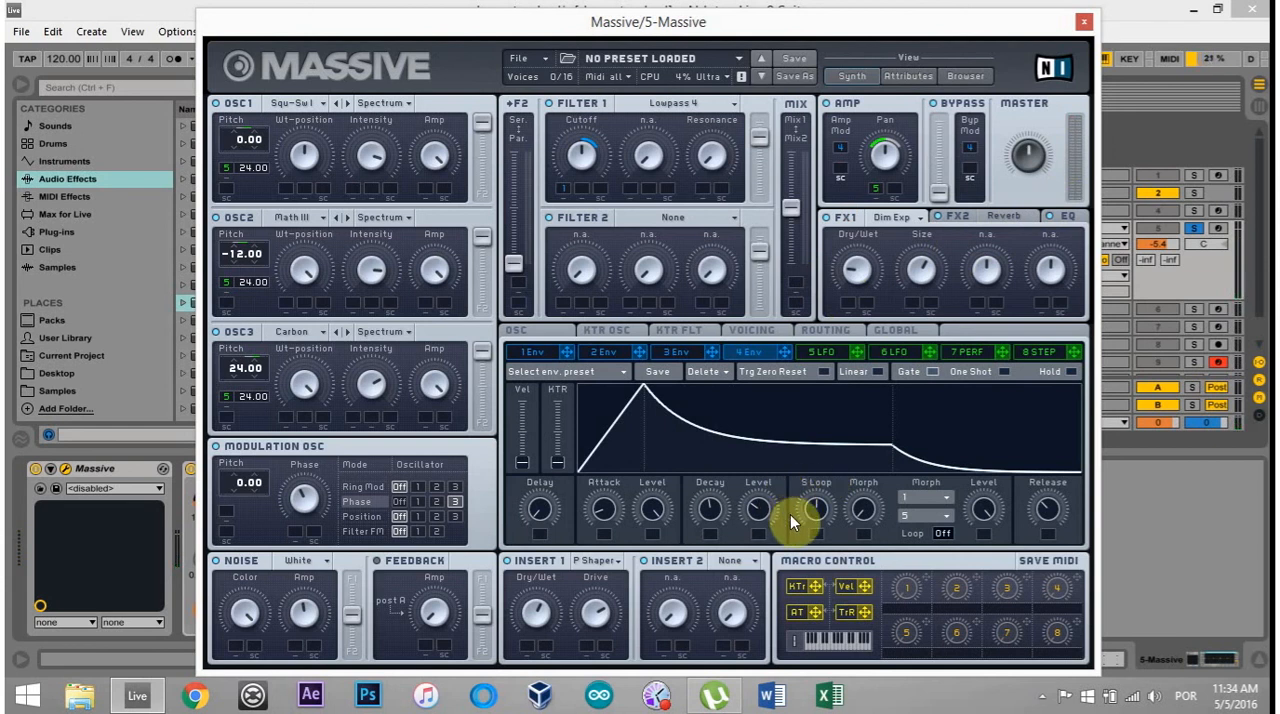
{"action": "mouse_move", "coordinate": [576, 624]}
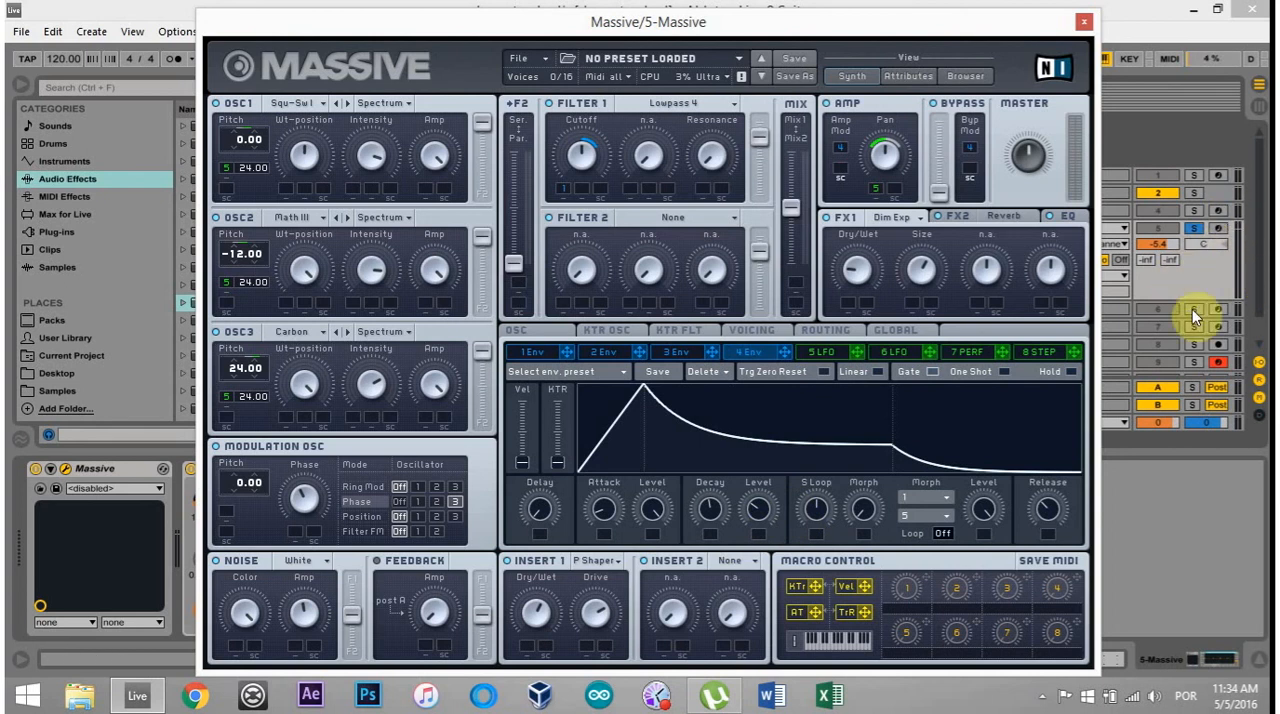
{"action": "mouse_move", "coordinate": [1110, 356]}
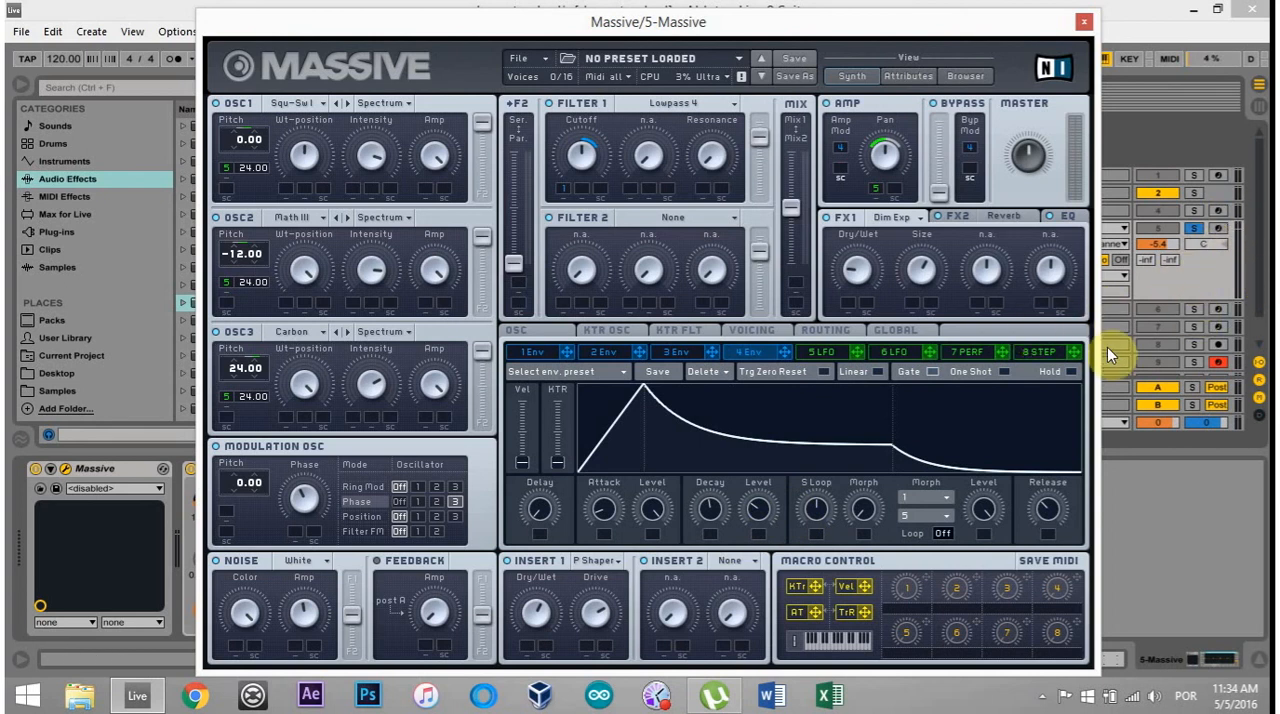